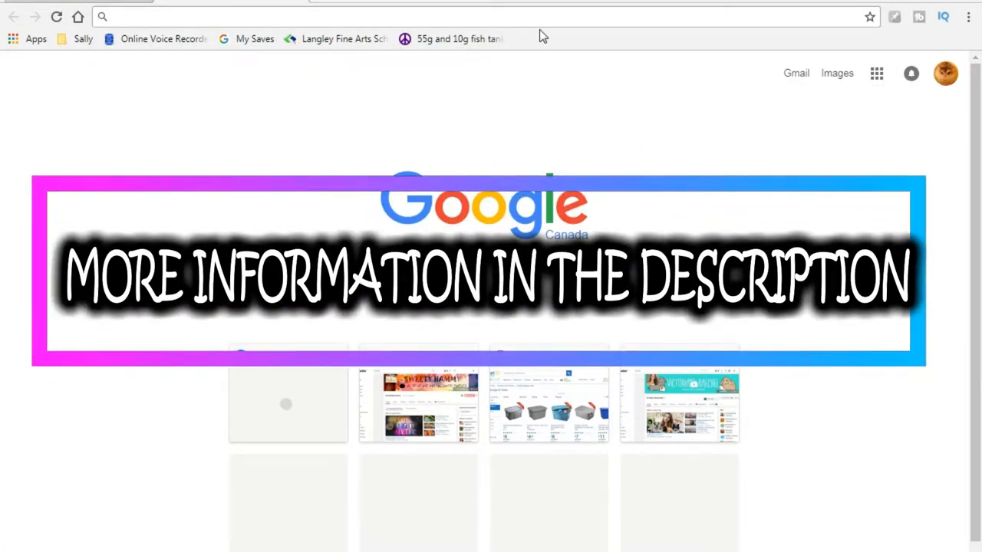
mouse_move(540, 14)
text(www.hamstercentral.com)
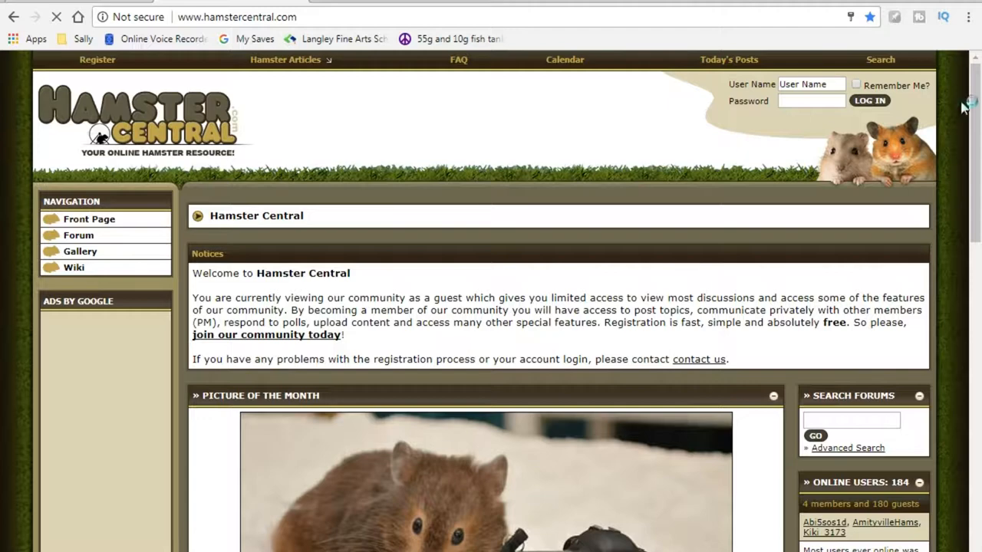
- Skim down the Hamster Central home page and return to its Navigation panel
scroll(down, 3)
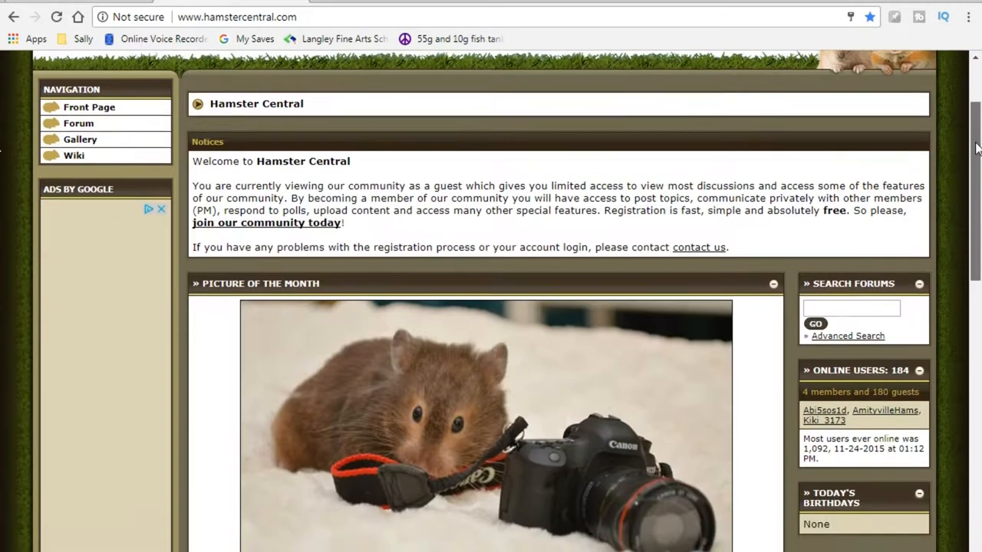
scroll(down, 3)
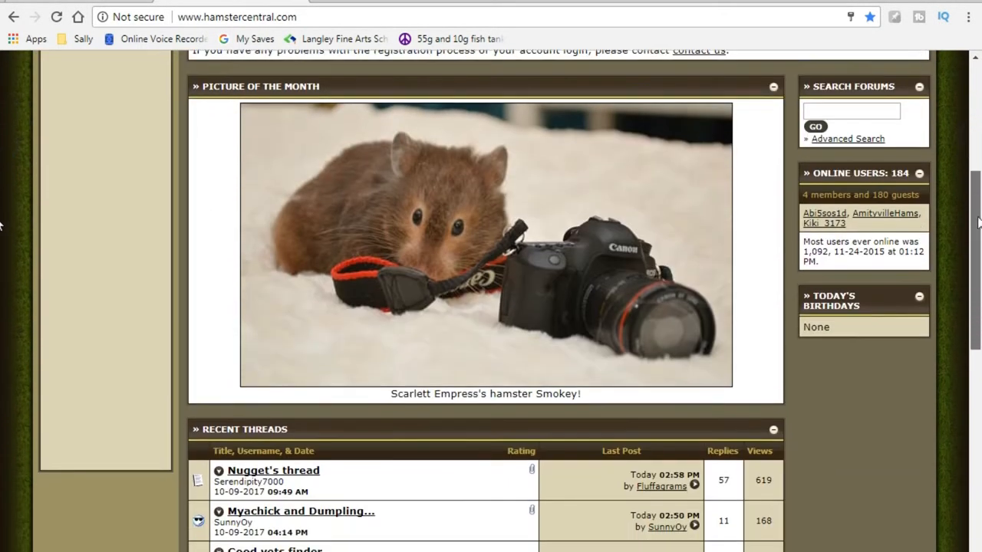
scroll(down, 3)
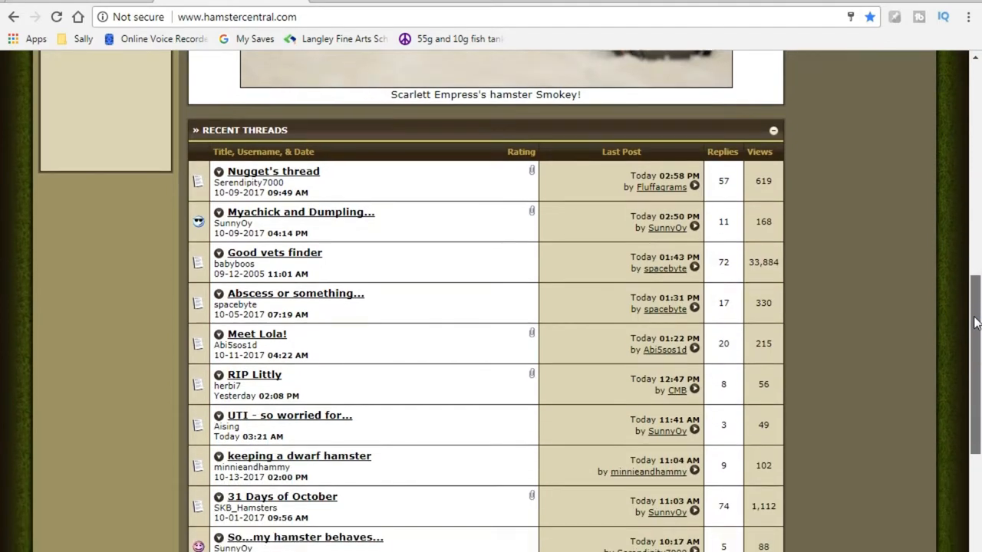
scroll(down, 3)
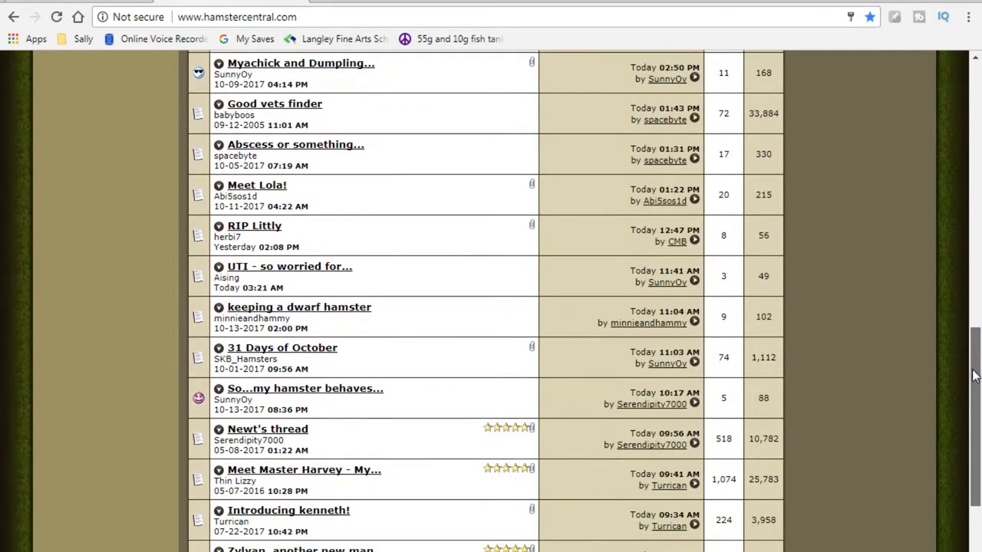
scroll(up, 3)
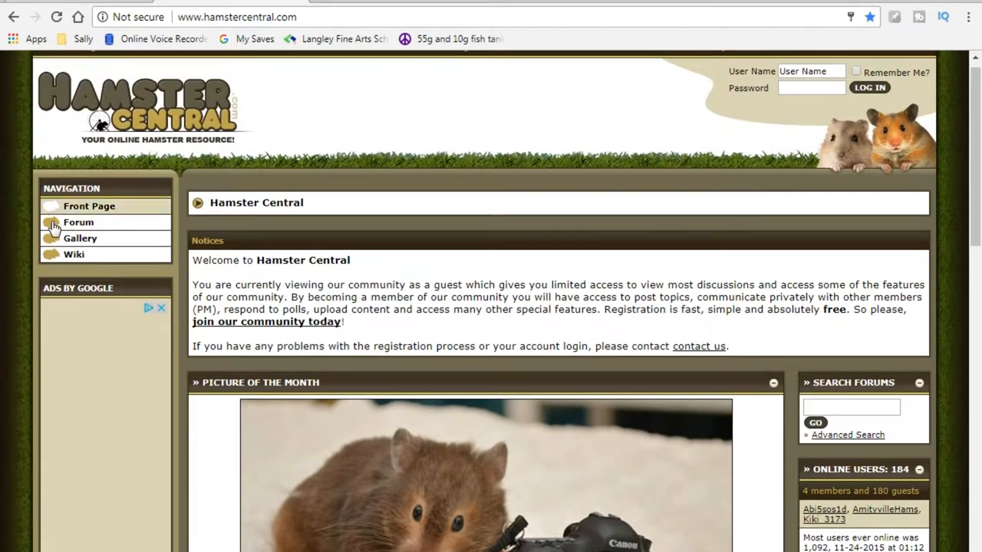
- Enter the Forum index and look over boards such as Housing, Behaviour and Cage Reviews
click(76, 221)
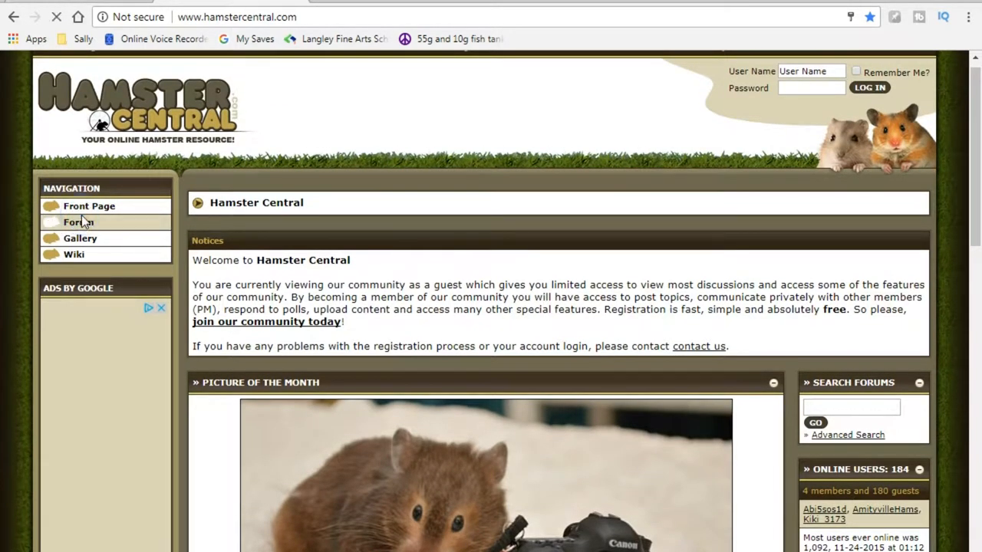
click(77, 221)
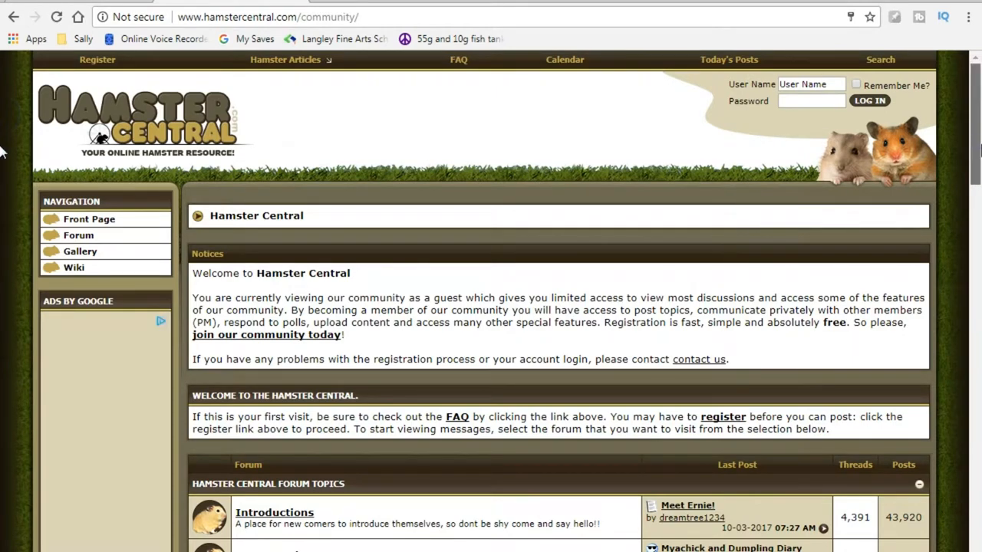
scroll(down, 3)
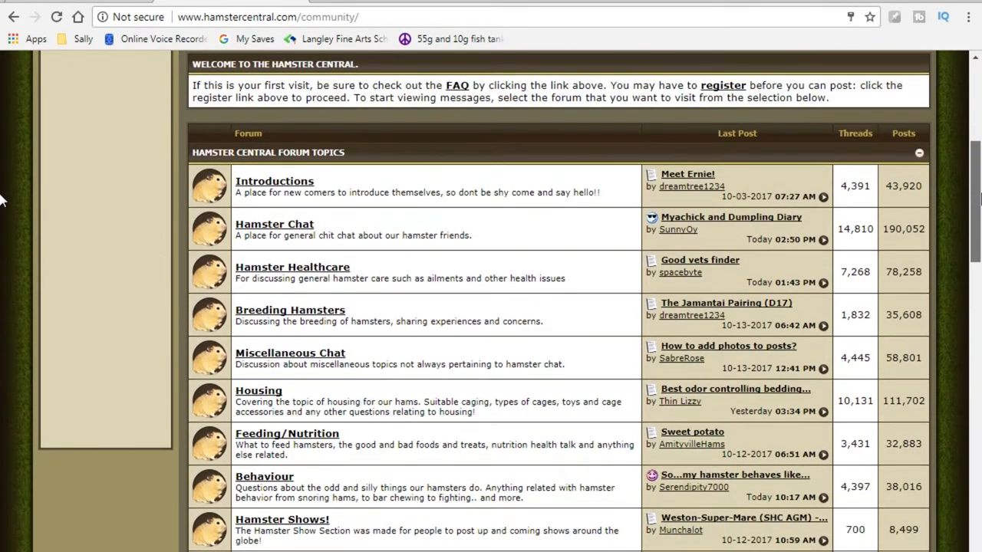
scroll(down, 3)
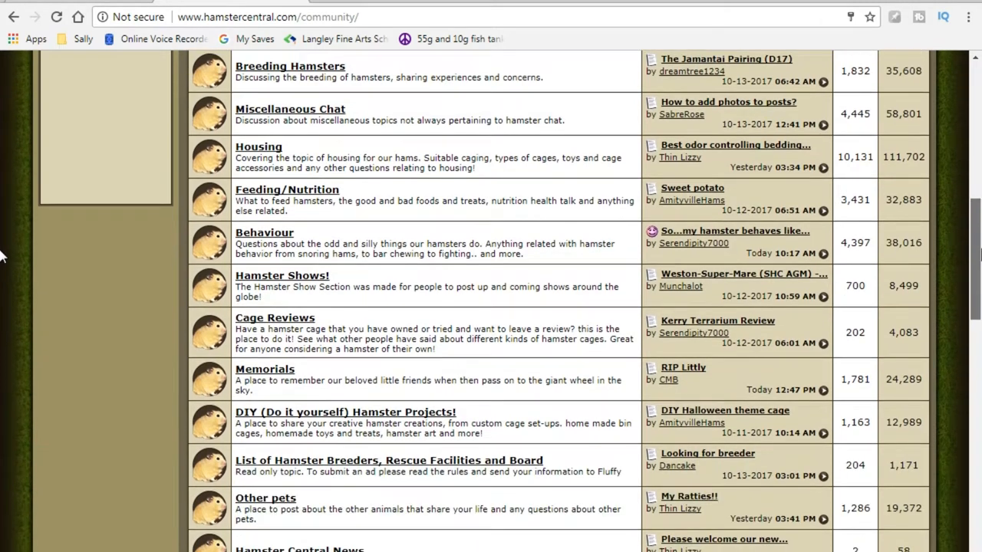
scroll(down, 3)
text(hamster)
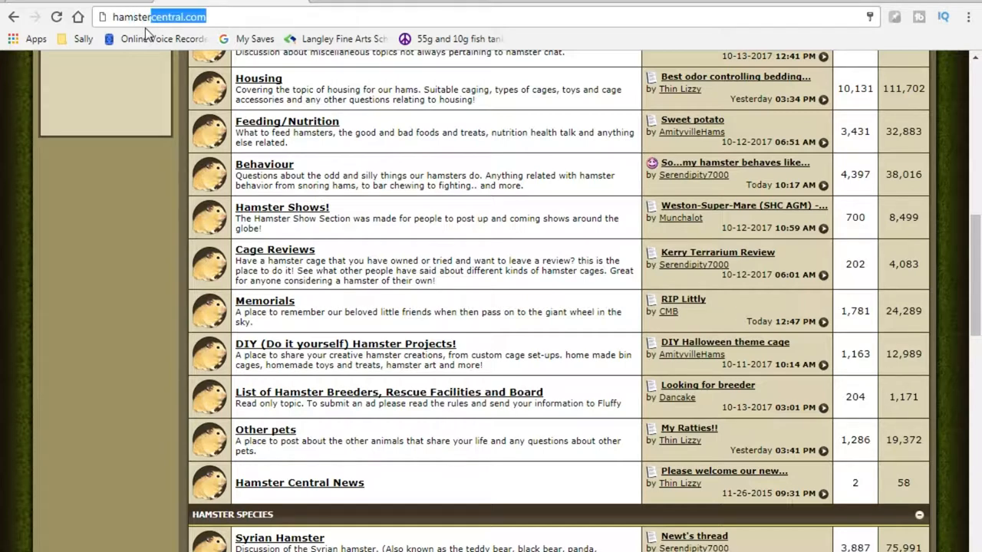
text(www.hamsterhideout.com/forum)
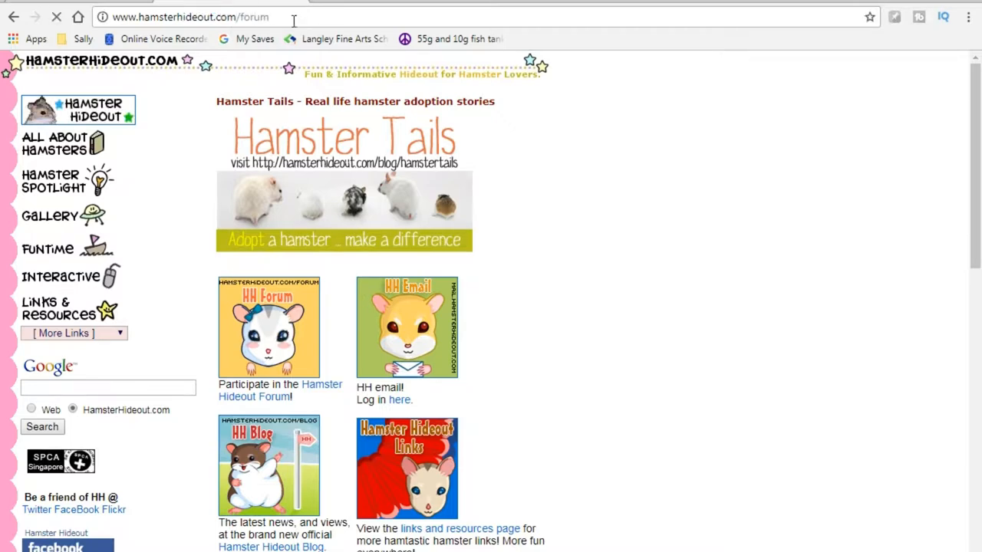
click(302, 389)
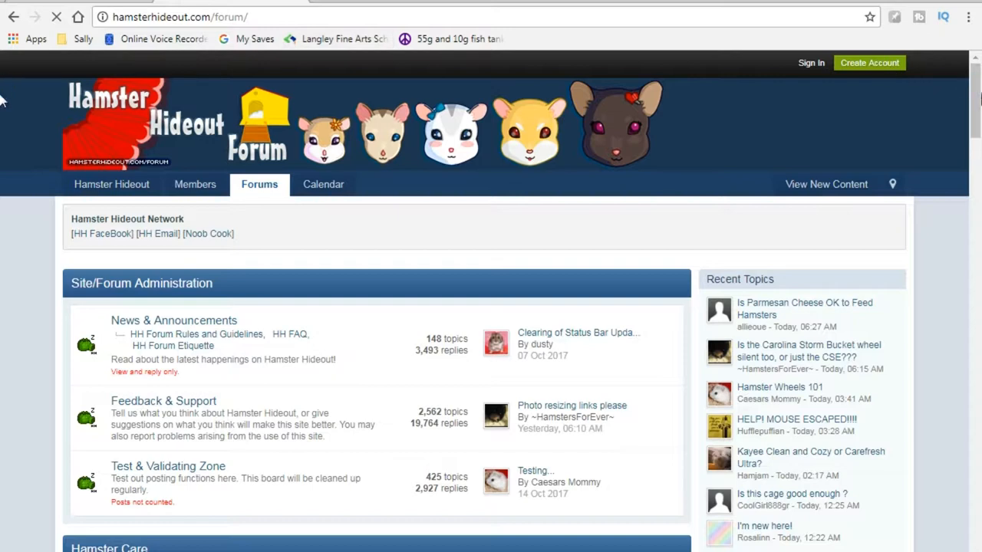
- Look down through the board categories such as Site/Forum Administration and Hamster Care
scroll(down, 3)
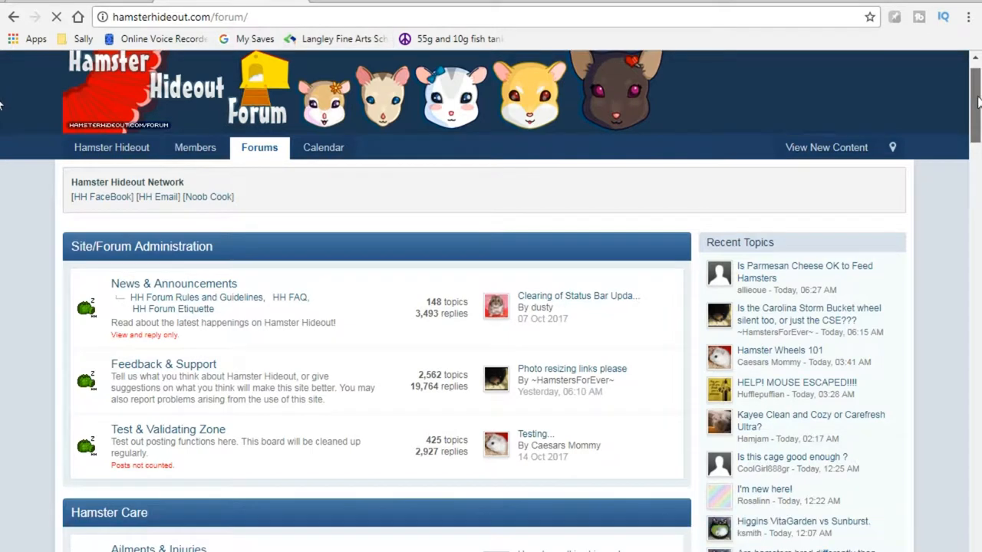
scroll(down, 3)
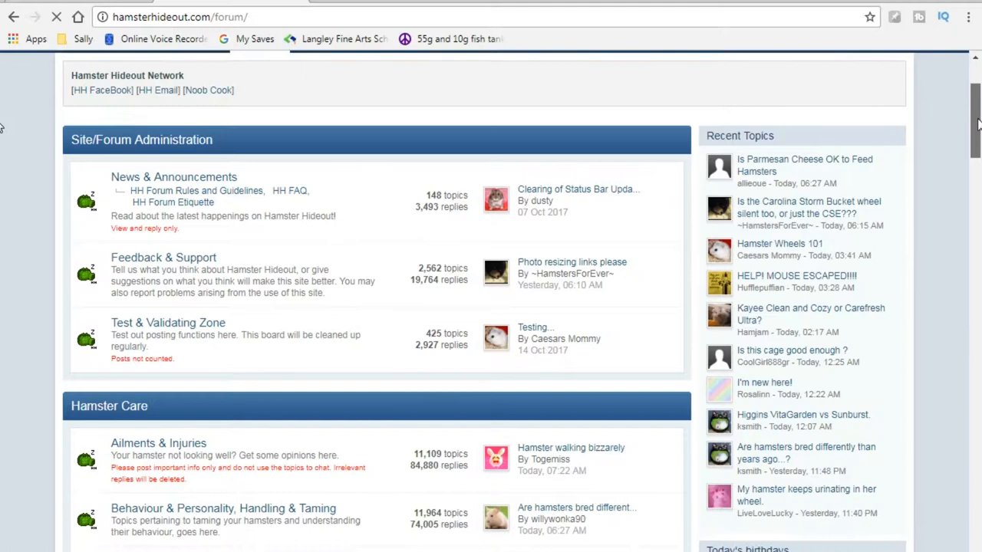
scroll(down, 3)
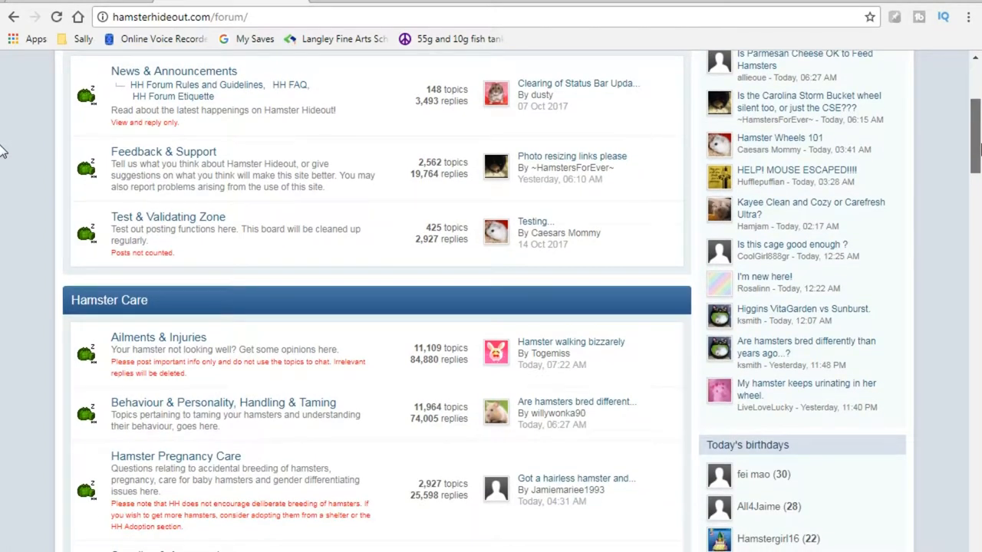
scroll(down, 3)
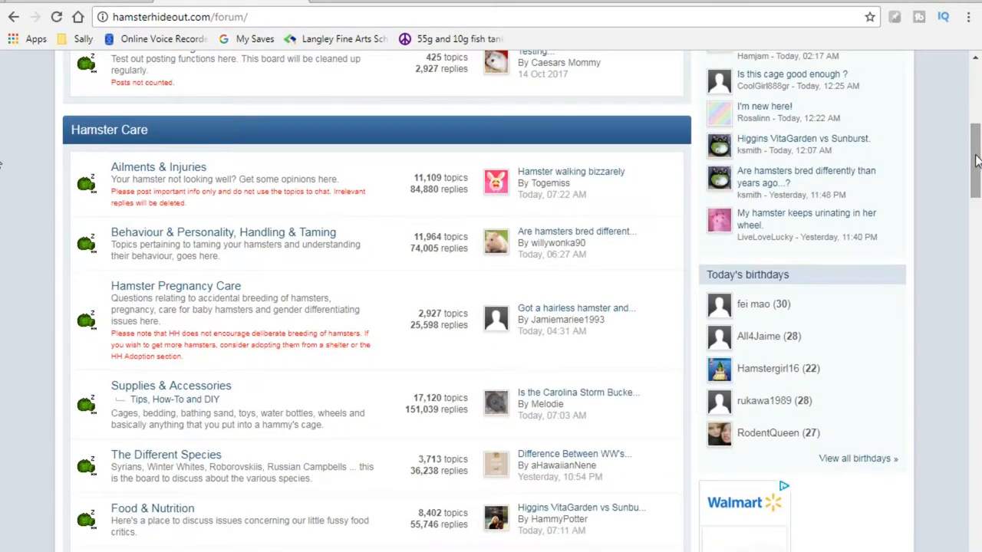
scroll(down, 3)
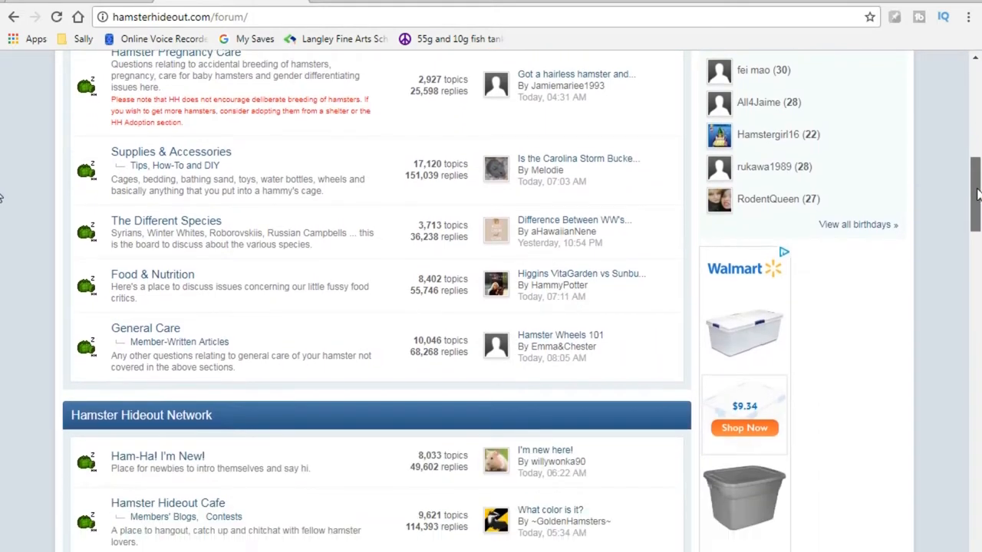
scroll(down, 3)
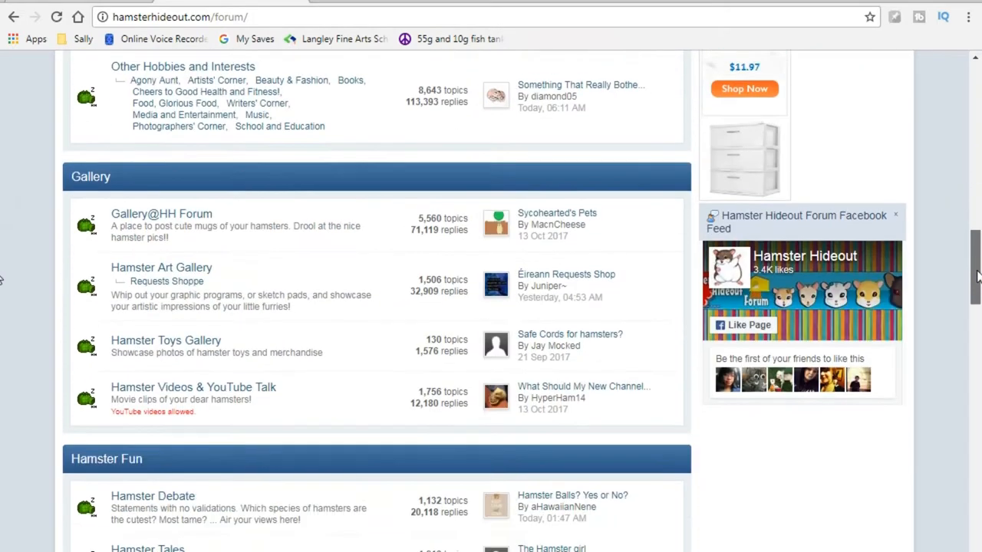
scroll(down, 3)
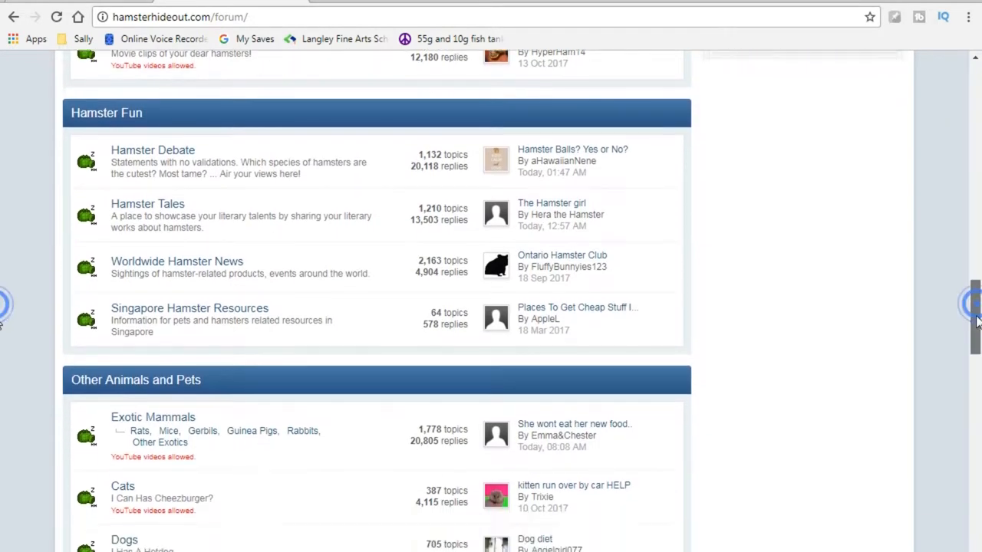
scroll(down, 3)
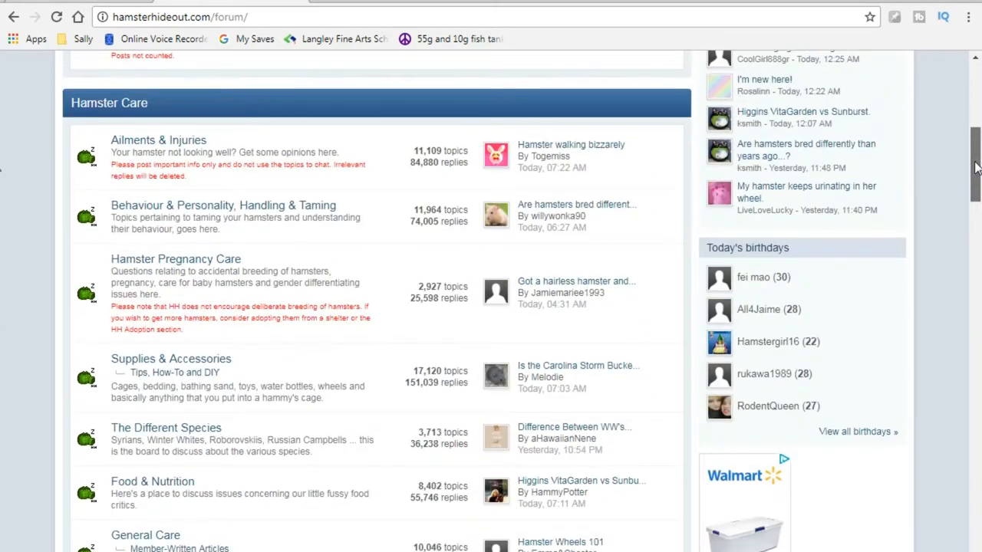
scroll(down, 3)
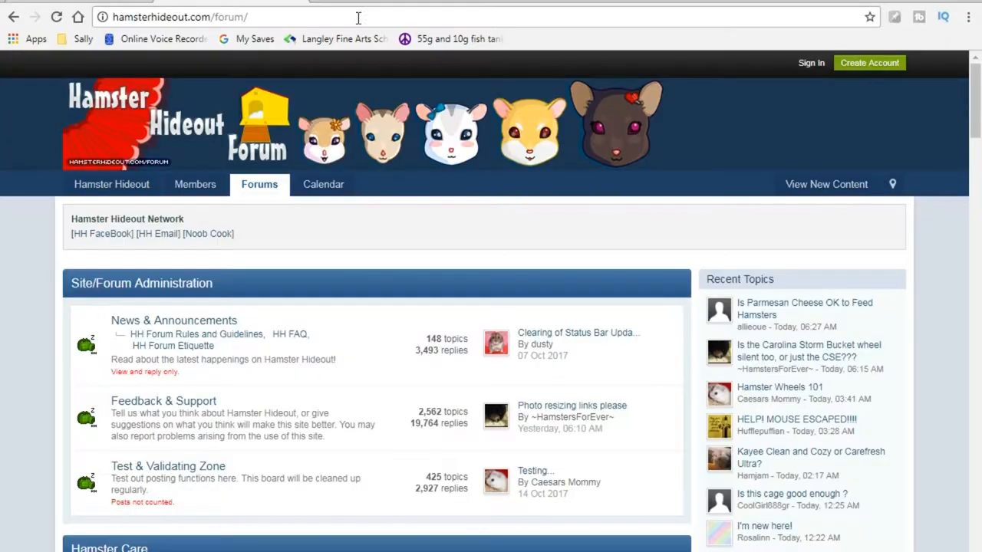
- Go to youtube.com and search hammylux to list the HammyLux channel and its videos
text(https://www.youtube.com)
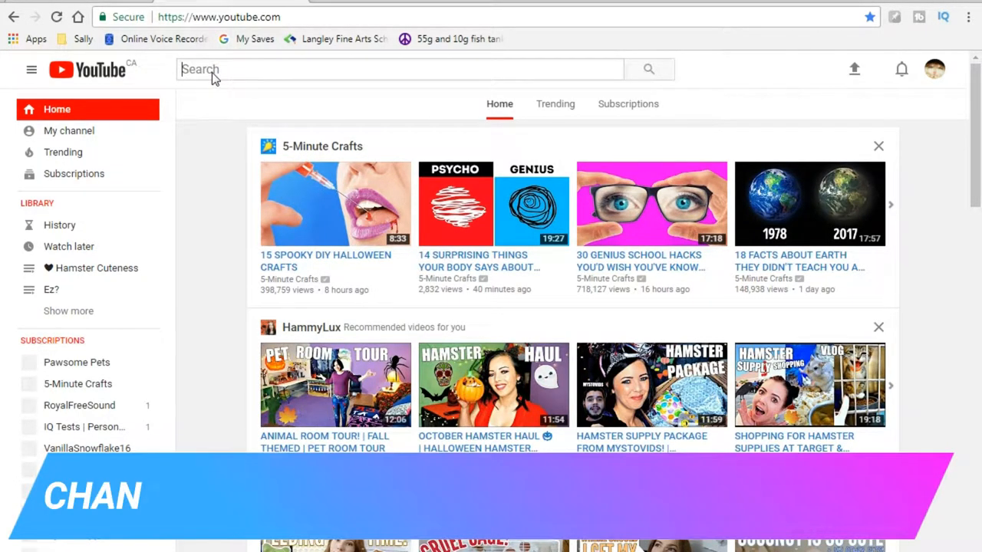
text(hammylux)
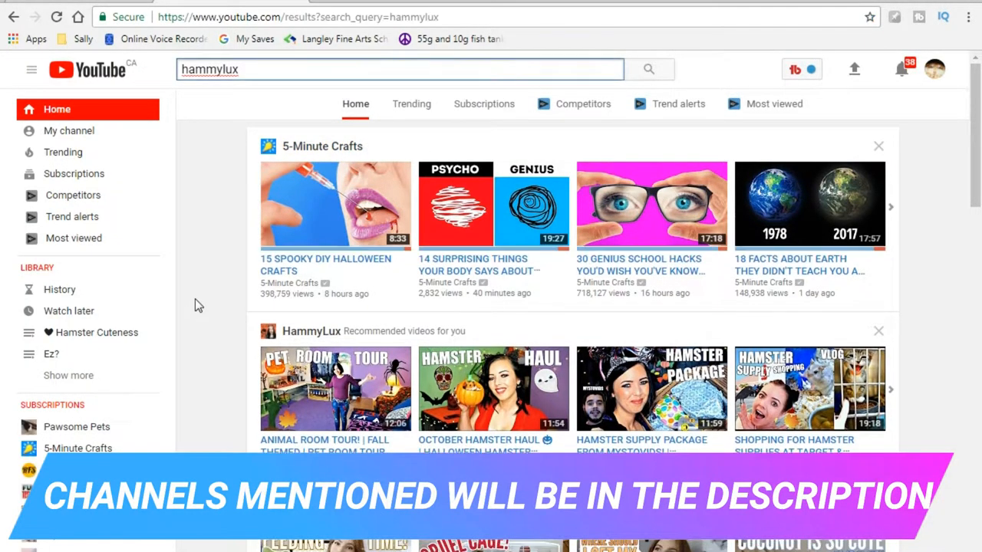
click(649, 69)
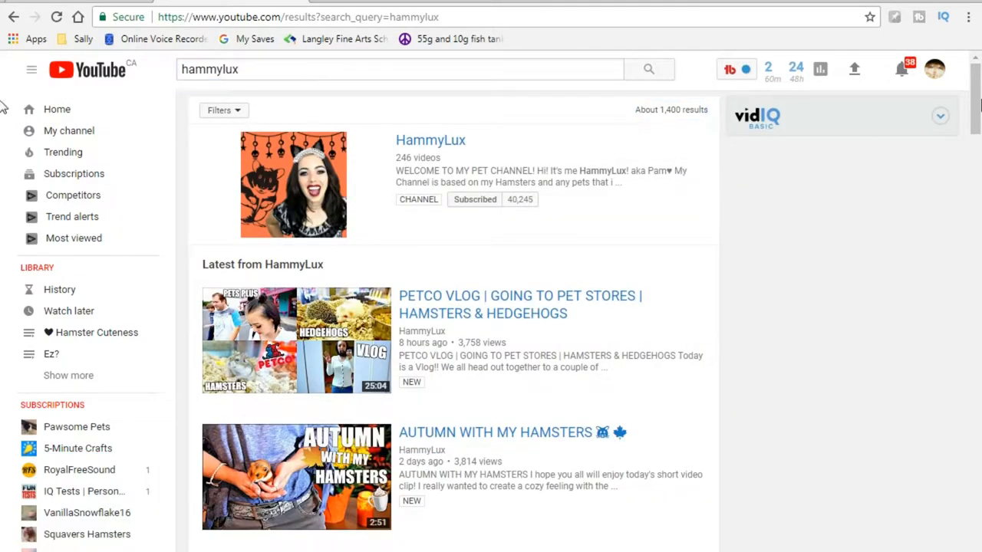
scroll(down, 3)
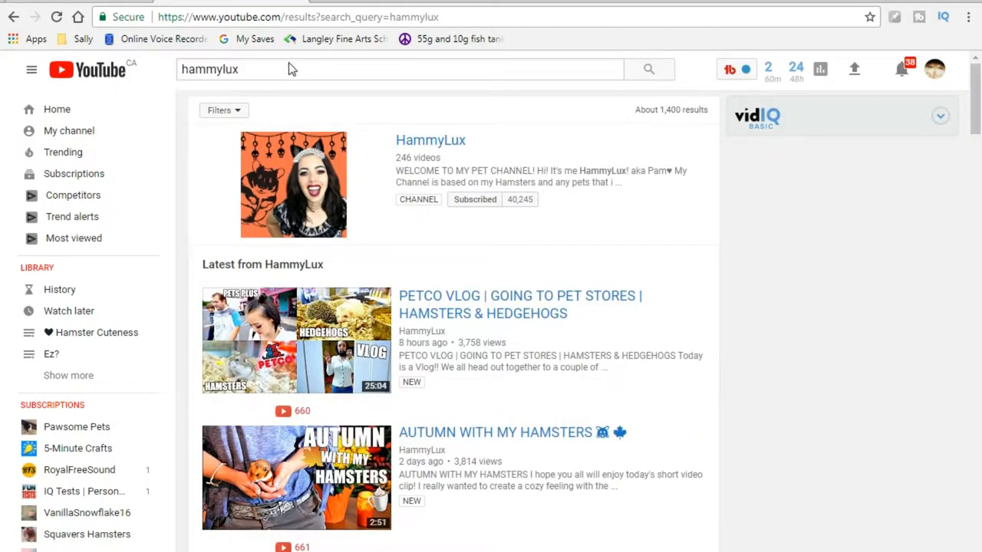
triple_click(208, 69)
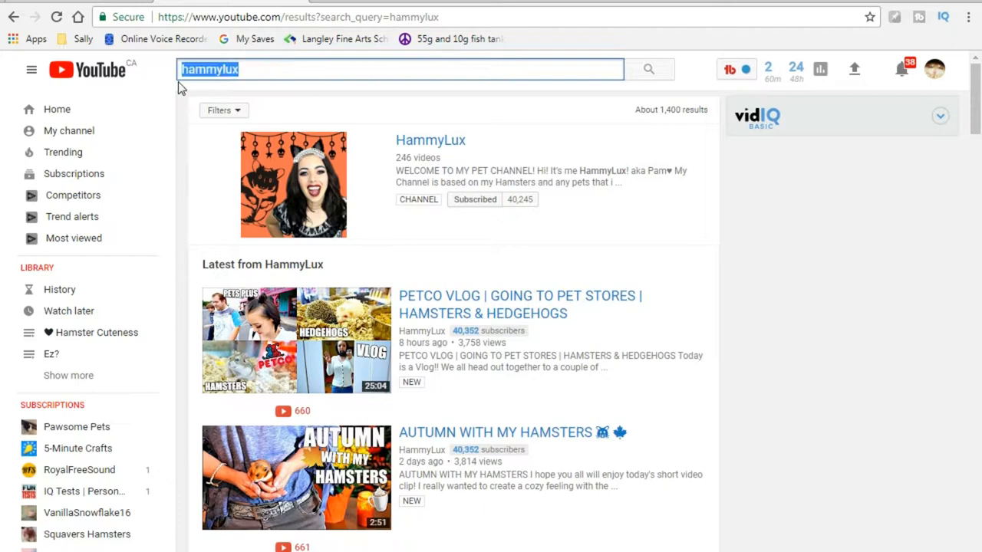
text(victoria rachel)
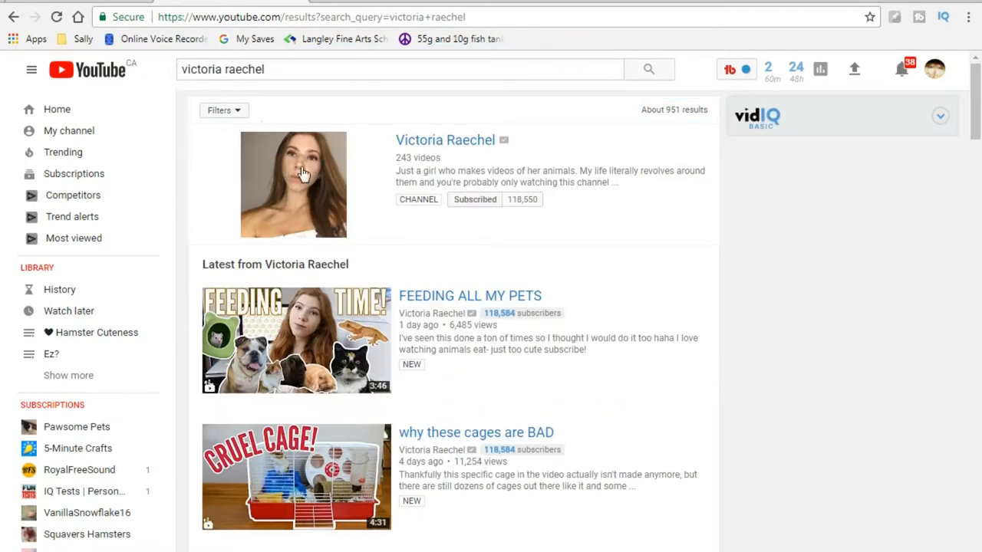
mouse_move(6, 123)
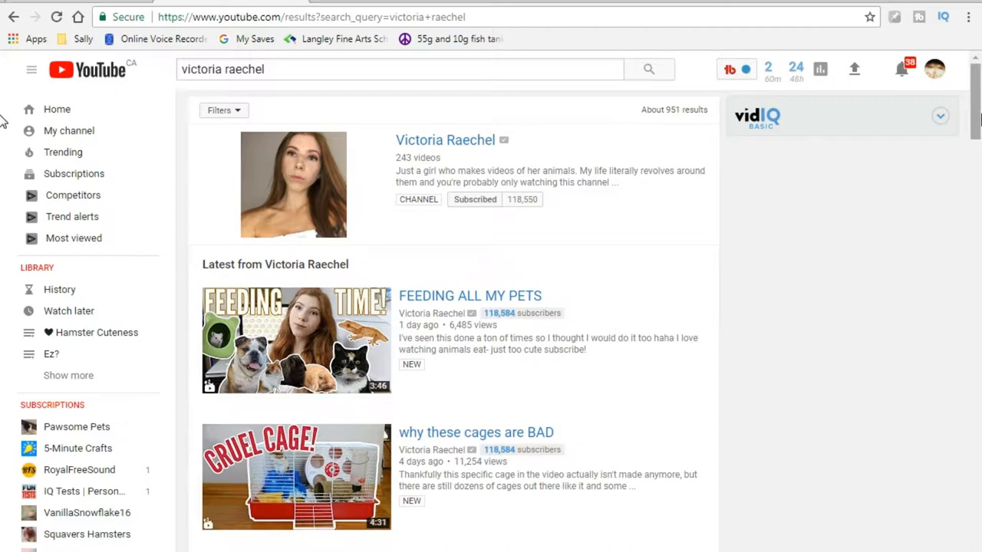
scroll(down, 3)
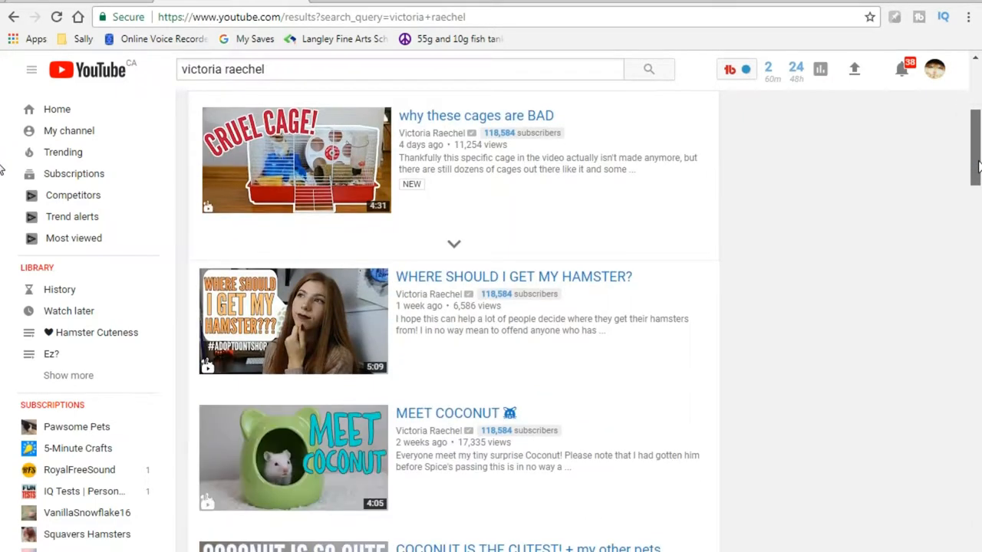
scroll(down, 3)
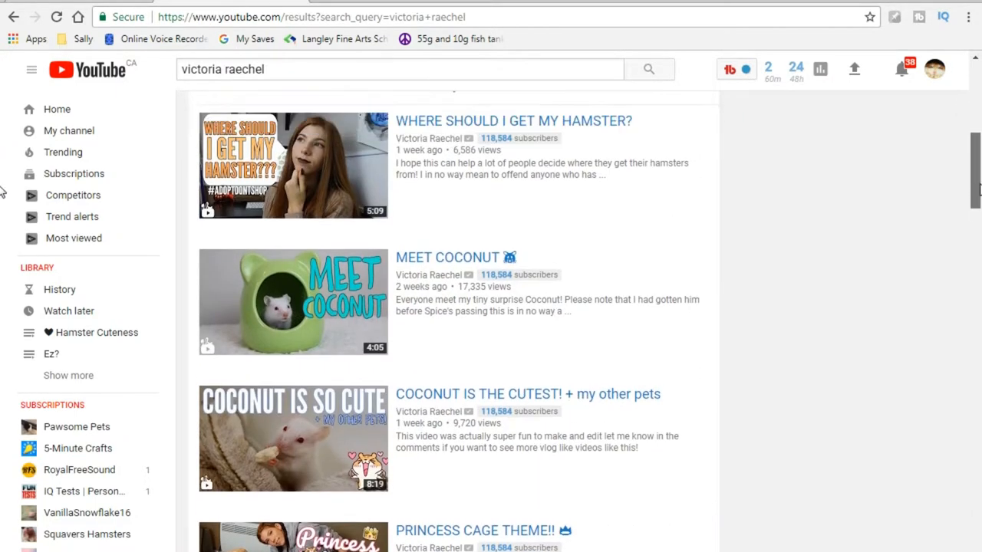
scroll(down, 3)
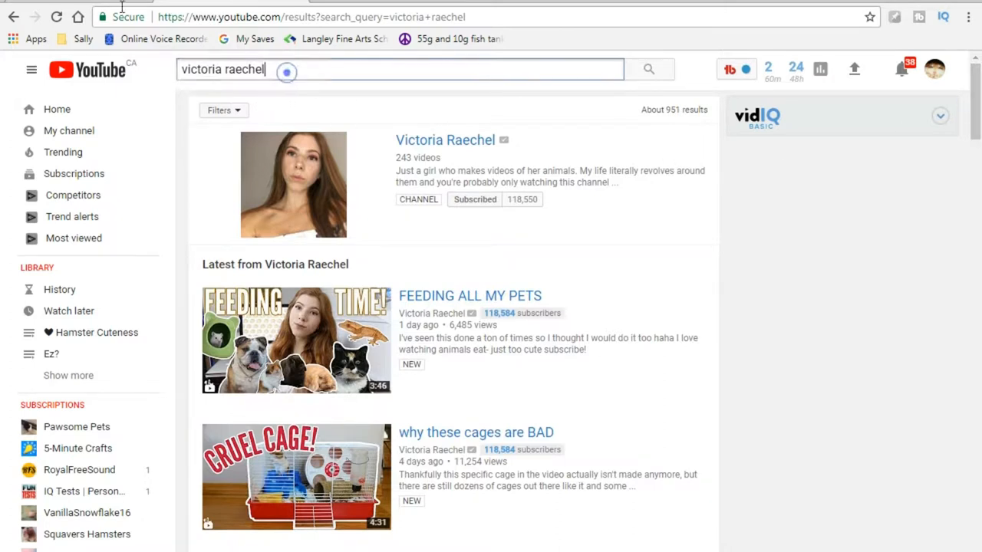
- Search hoppinghammy and look over results such as My Biggest Hamster Mistakes
text(hoppinghammy)
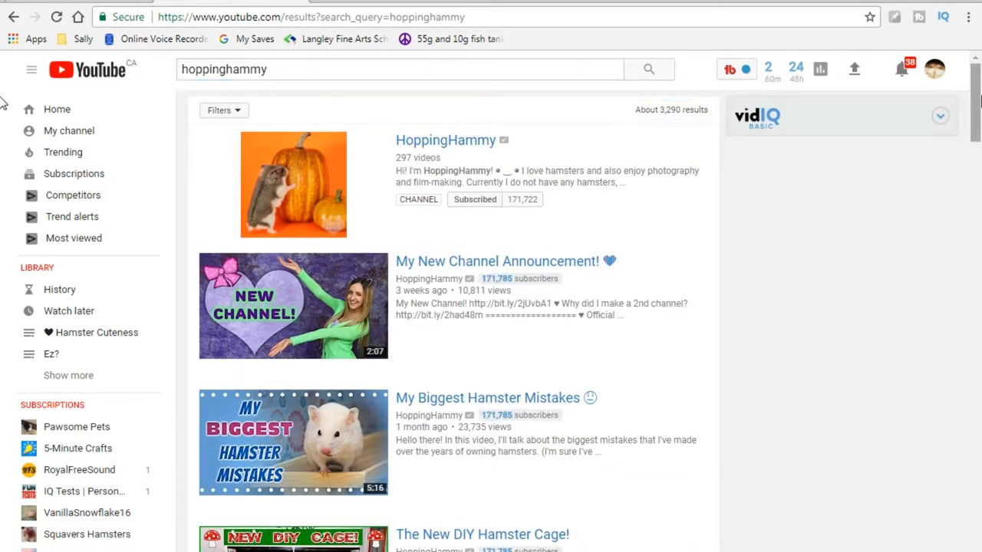
scroll(down, 3)
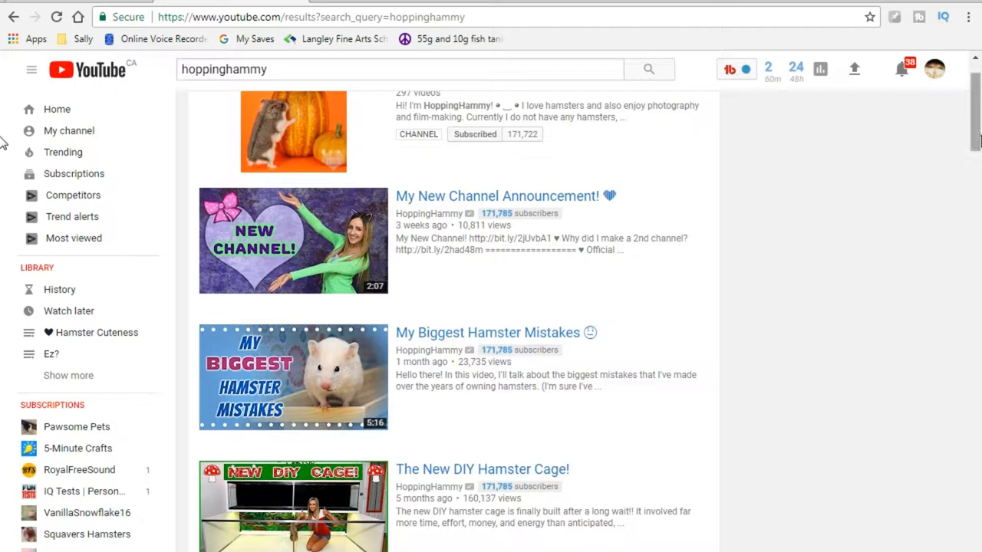
scroll(up, 3)
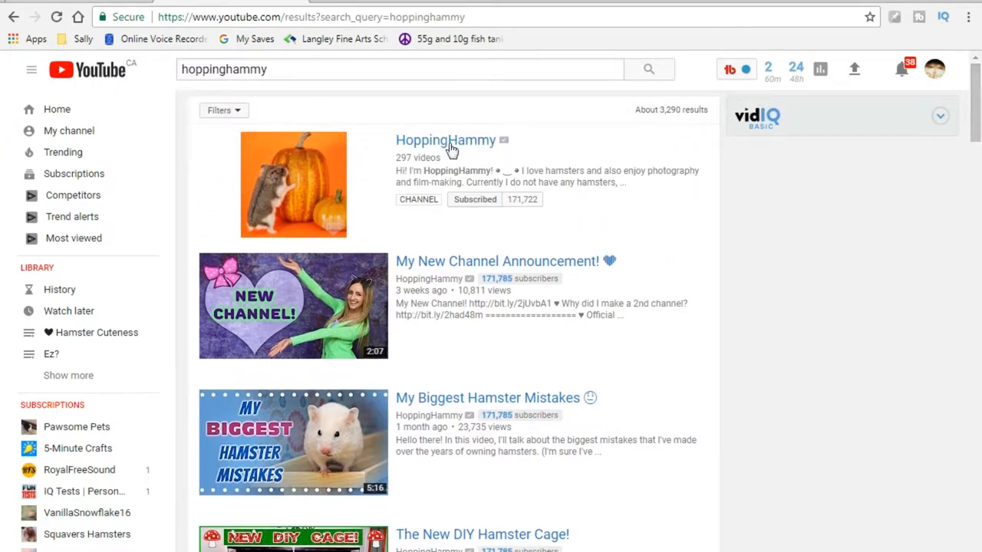
mouse_move(264, 129)
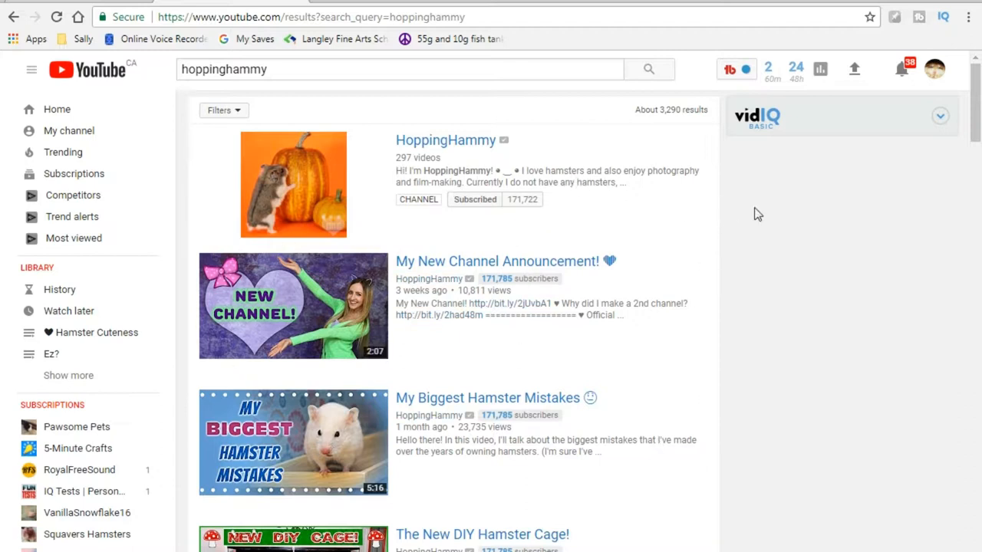
mouse_move(791, 222)
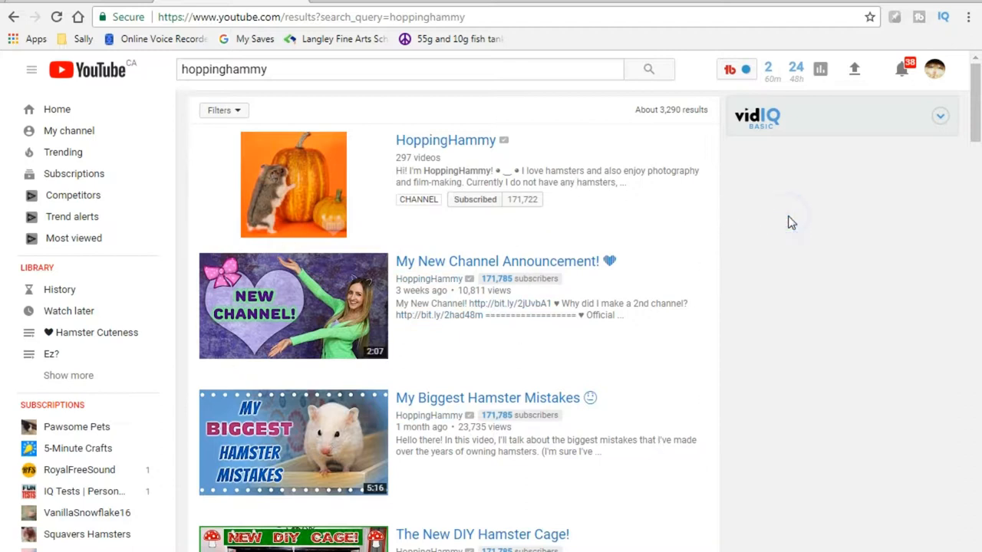
mouse_move(6, 112)
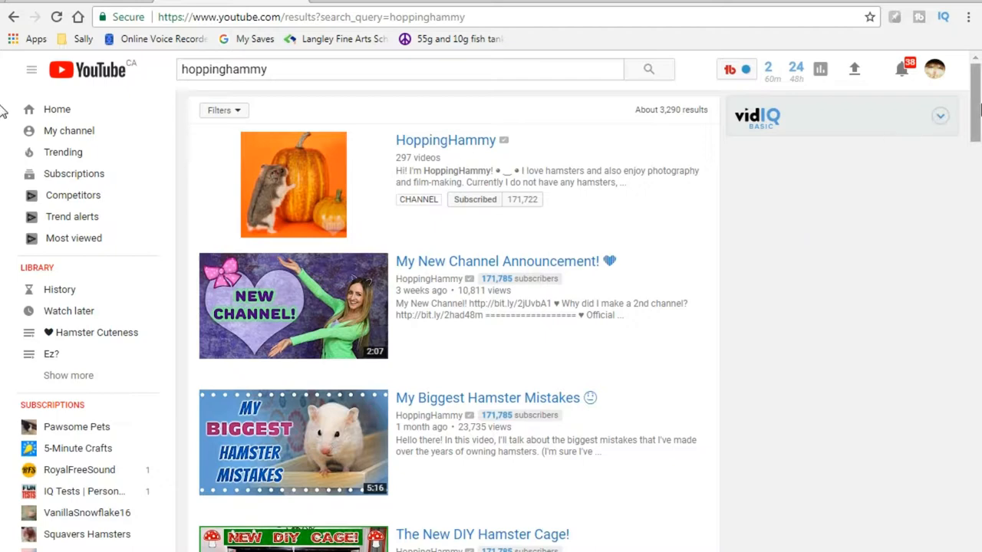
scroll(down, 3)
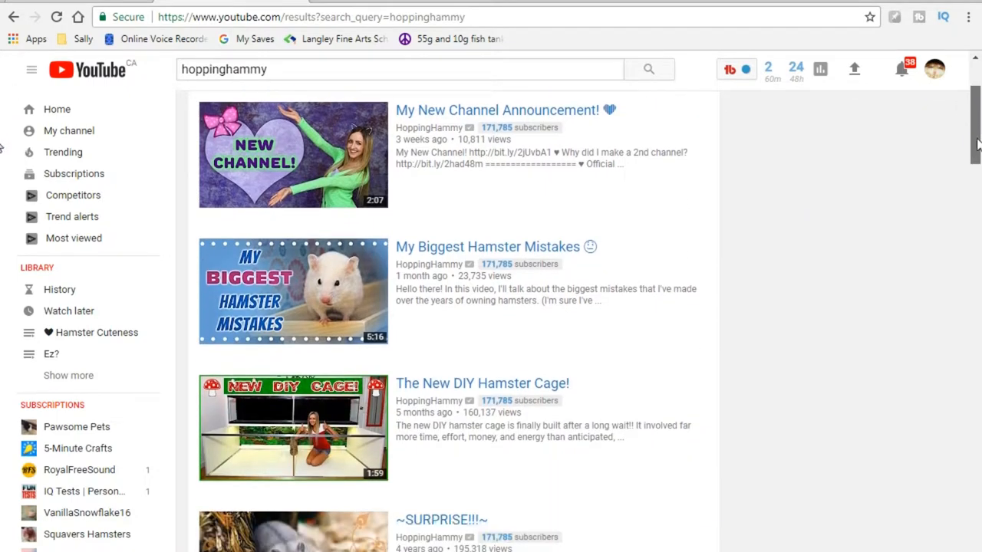
scroll(down, 3)
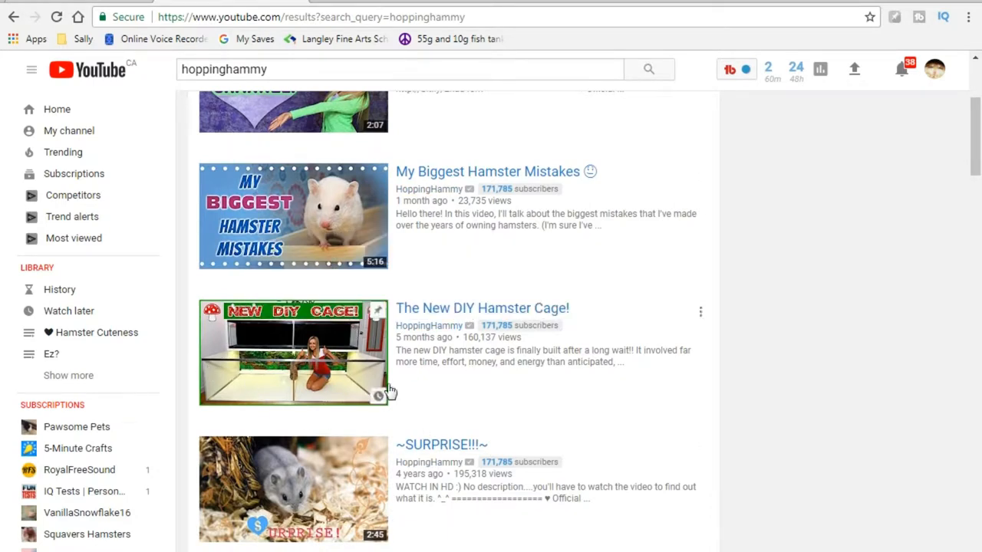
mouse_move(467, 399)
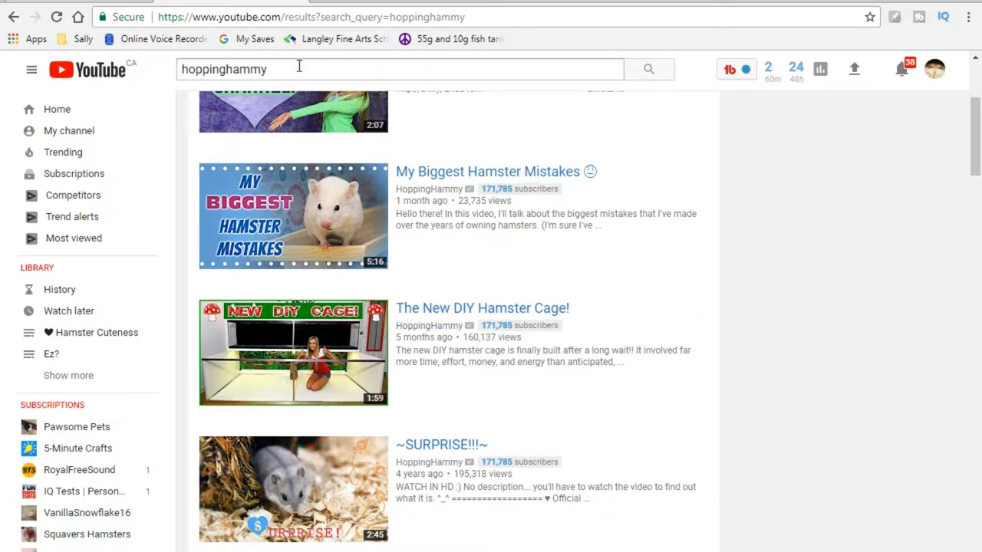
- Replace the search words with erinsanimals to bring up the ErinsAnimals channel
double_click(224, 69)
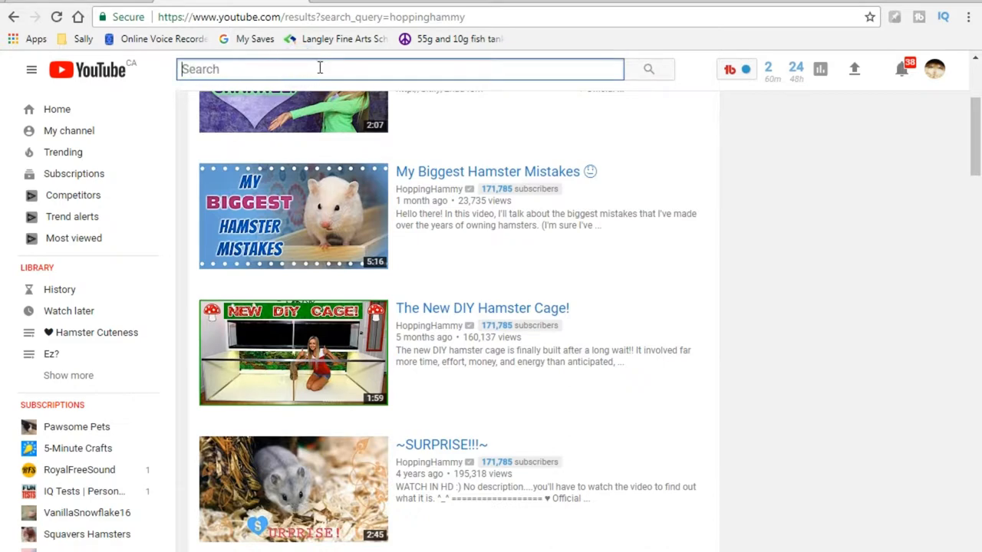
text(erinsanimals)
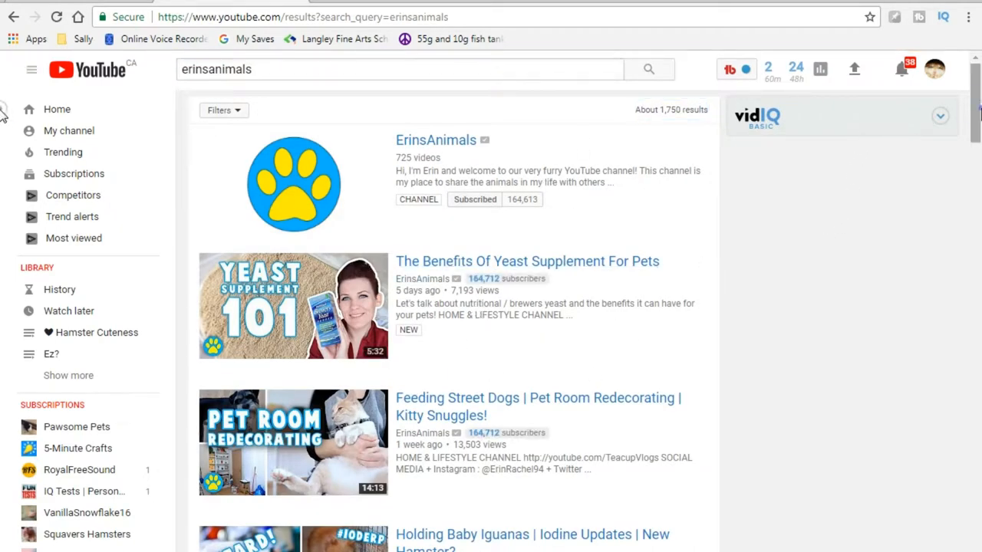
- Look through the first ErinsAnimals results, including How To Tame A Hamster
scroll(down, 3)
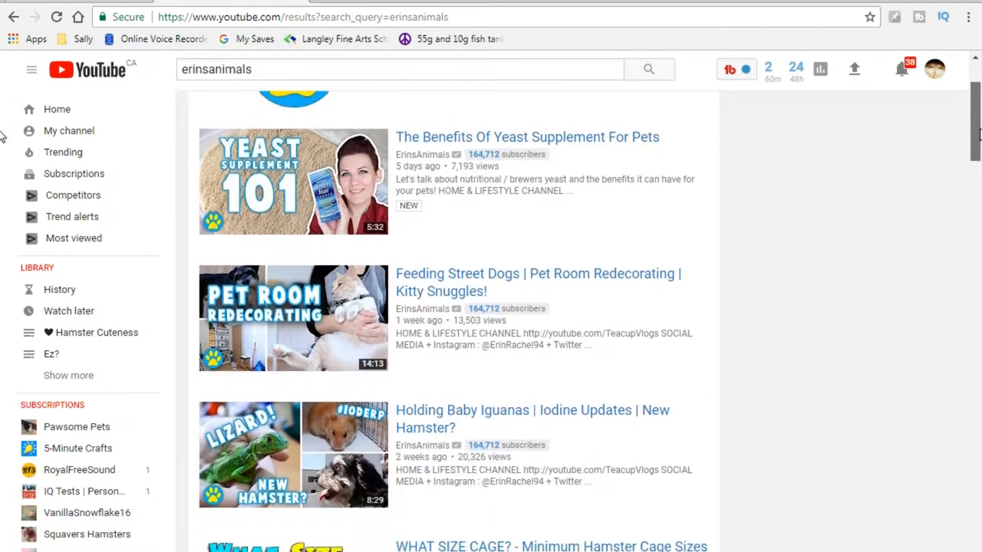
scroll(down, 3)
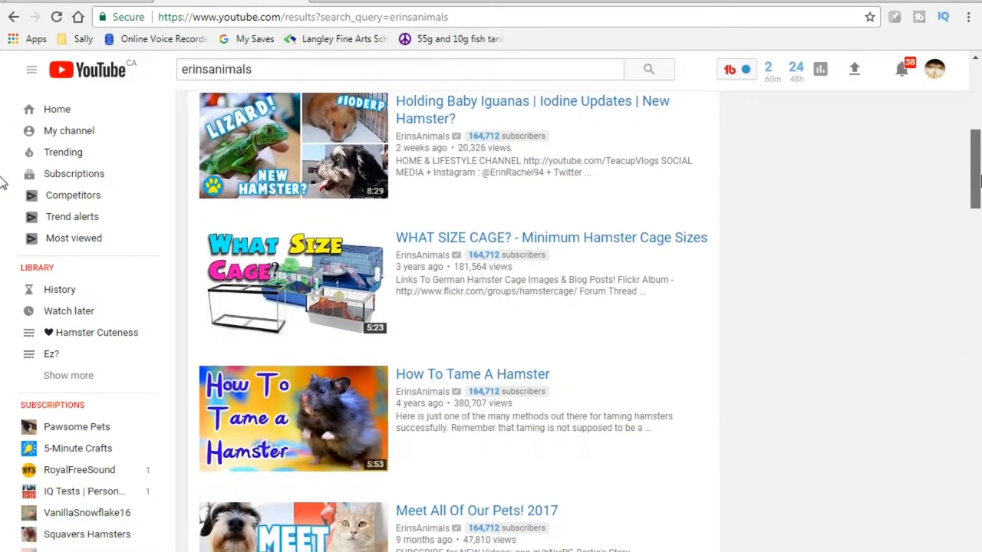
scroll(down, 3)
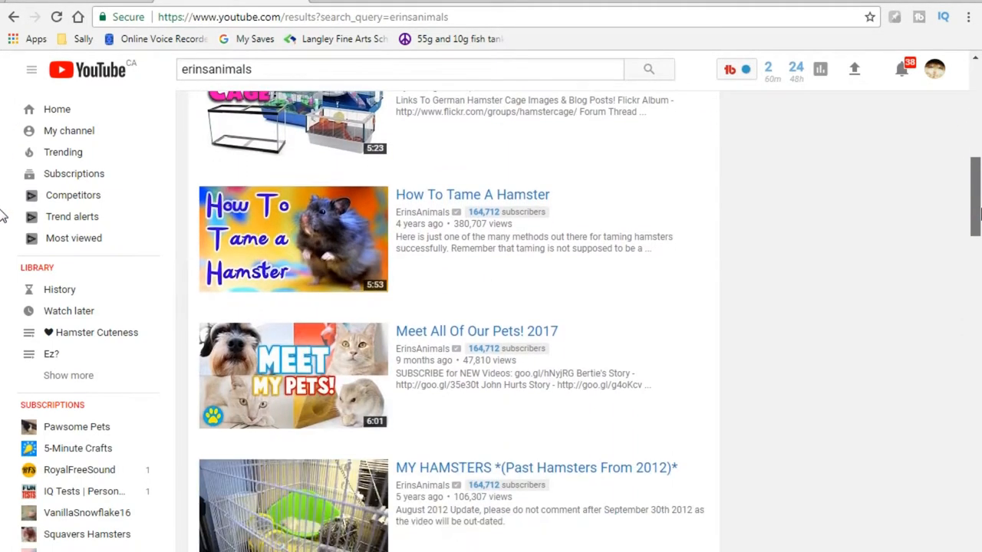
scroll(up, 3)
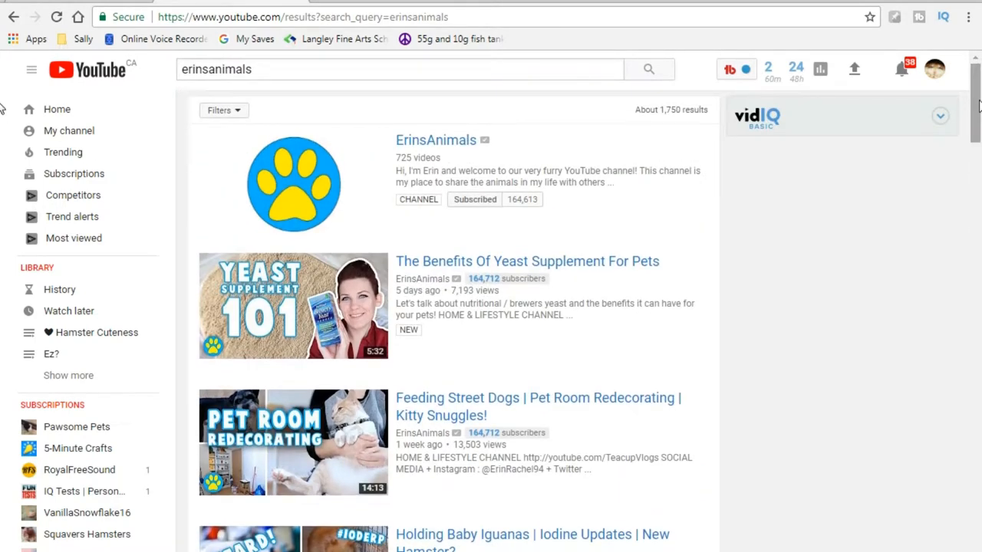
scroll(down, 3)
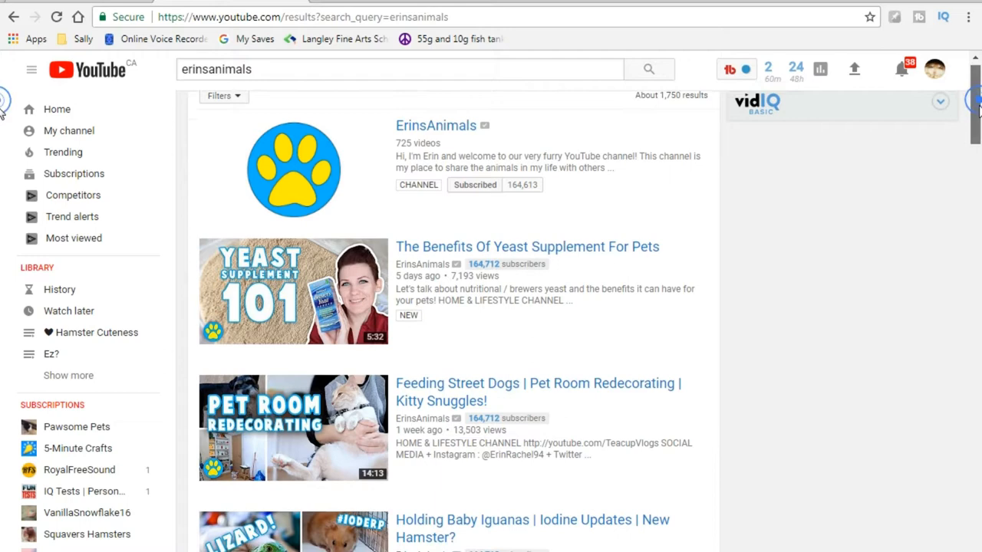
scroll(down, 3)
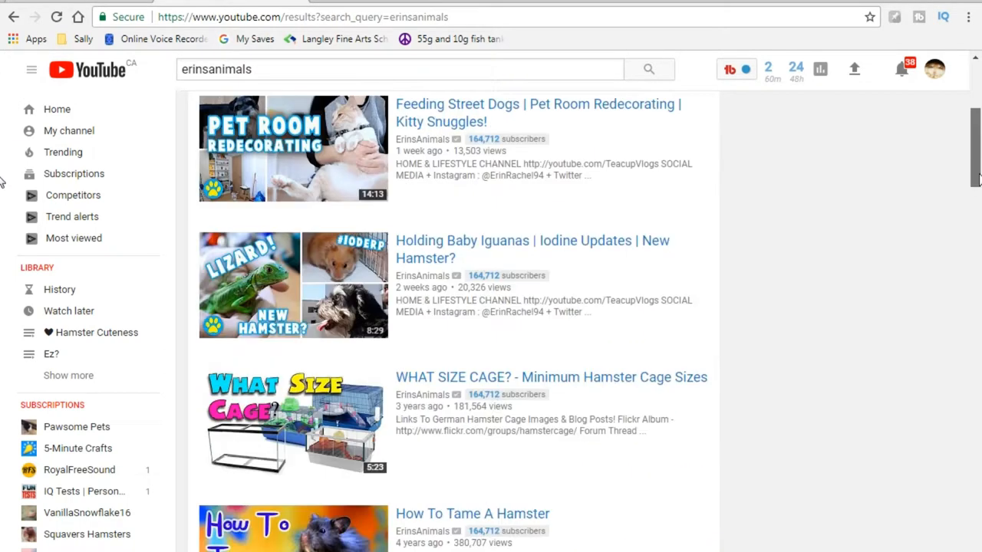
scroll(down, 3)
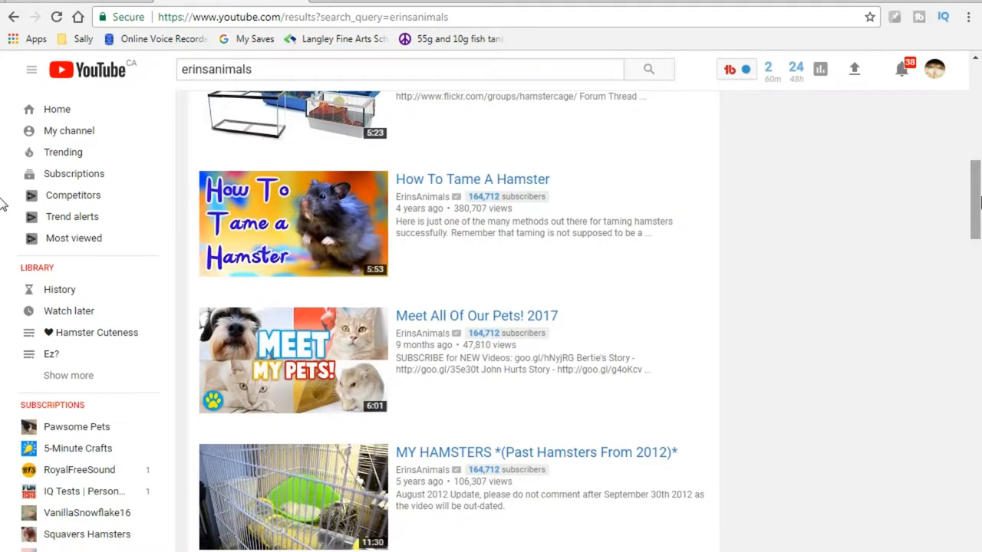
- Continue down past the cage-building videos and come back up toward the channel entry
scroll(down, 3)
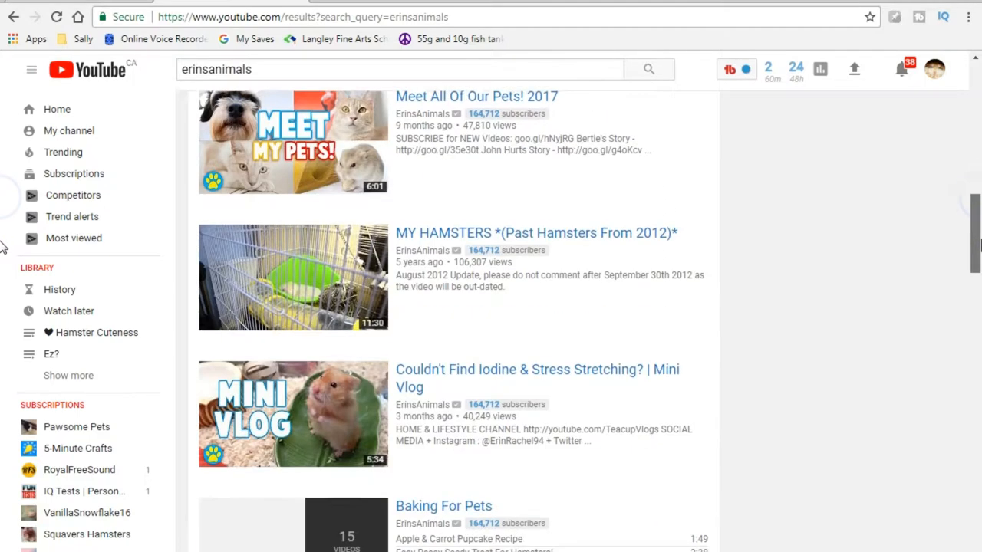
scroll(down, 3)
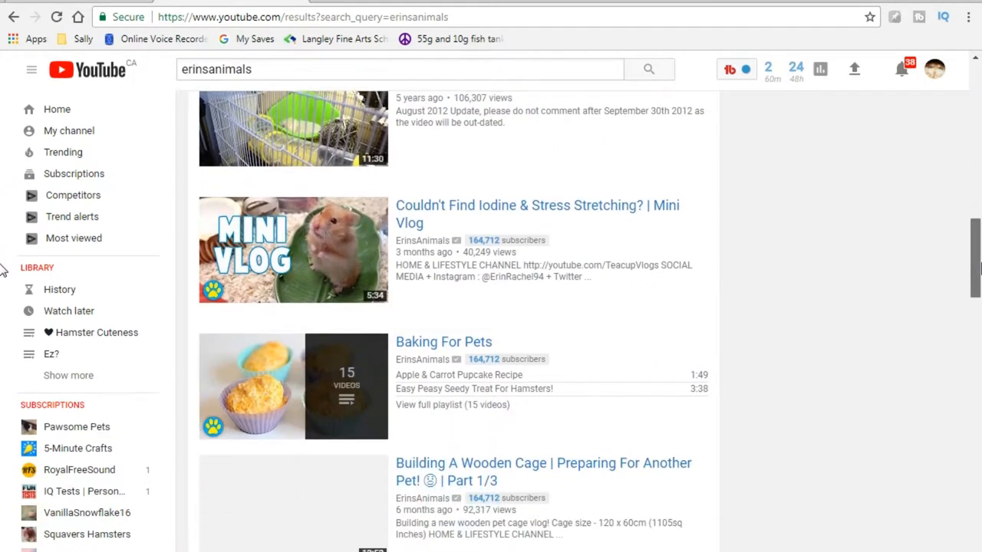
scroll(down, 3)
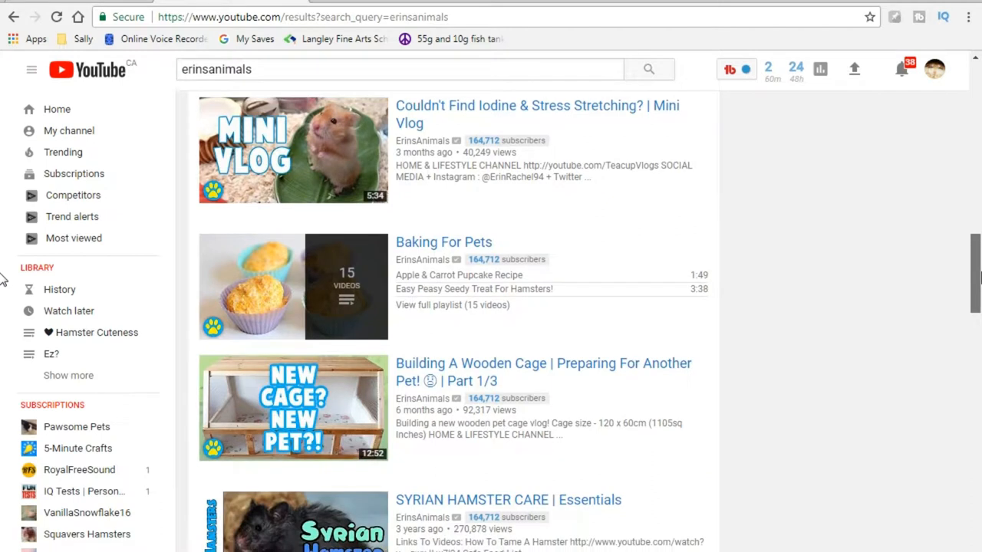
scroll(down, 3)
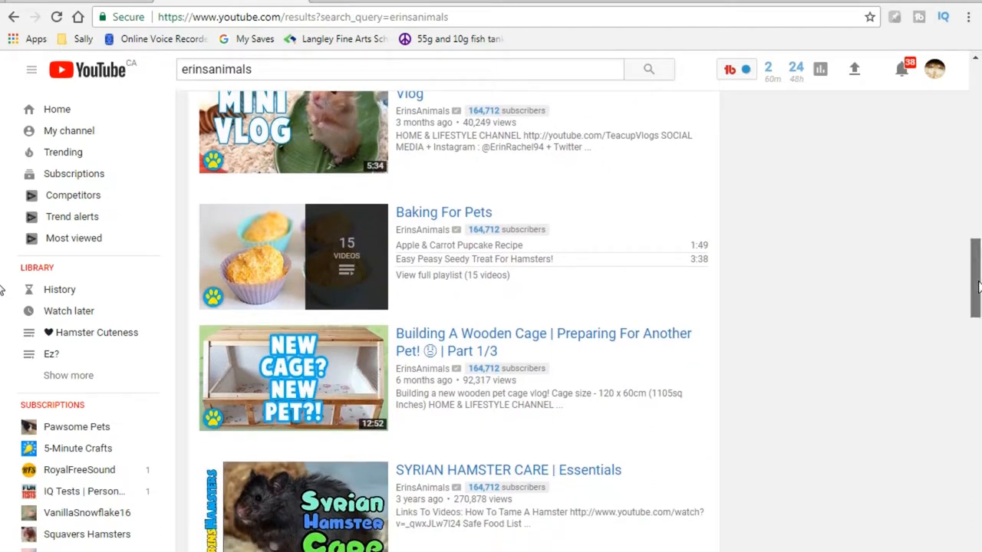
scroll(down, 3)
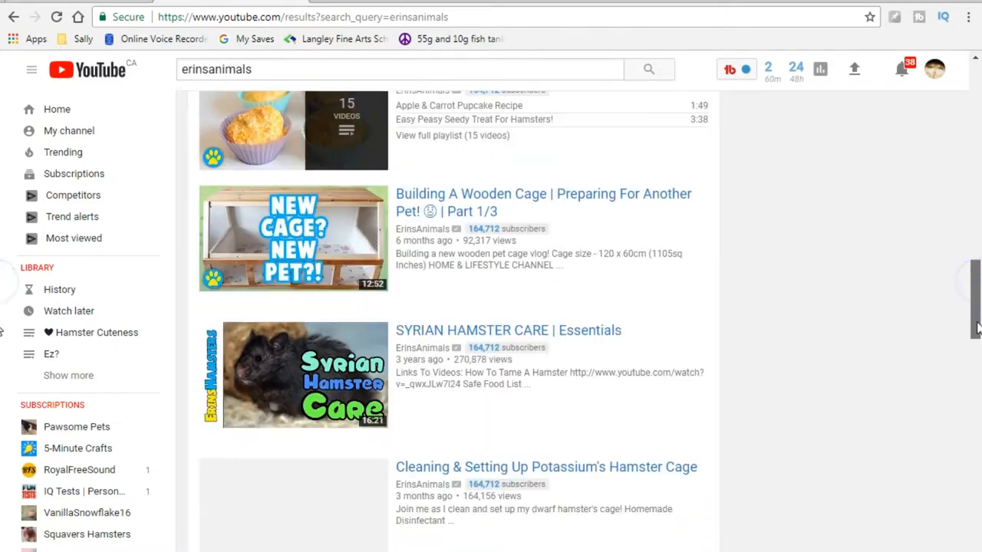
scroll(down, 3)
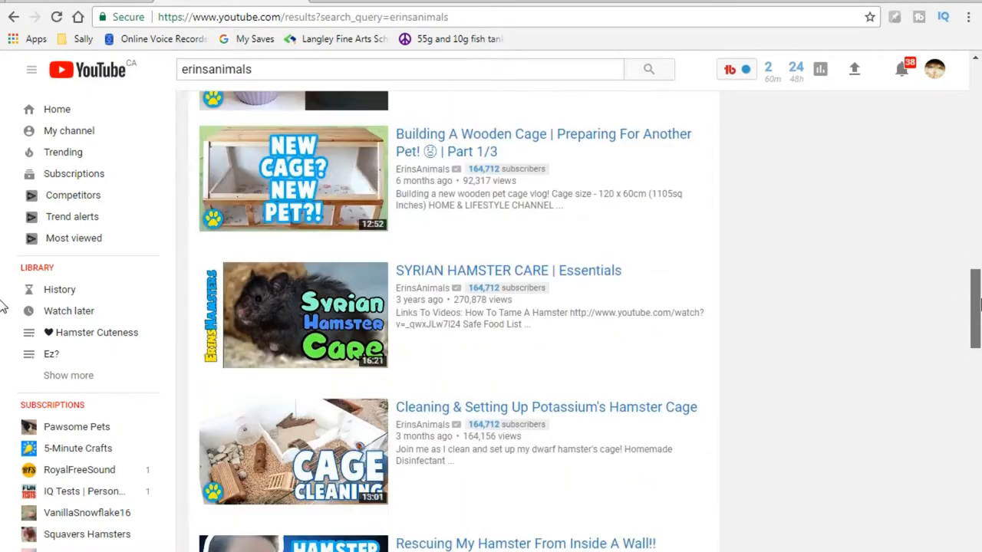
scroll(up, 3)
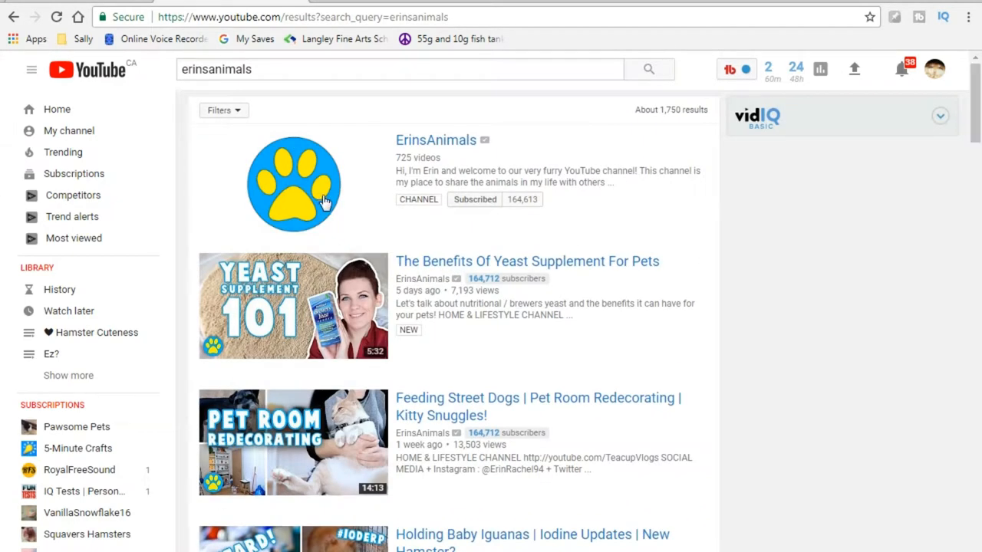
mouse_move(448, 139)
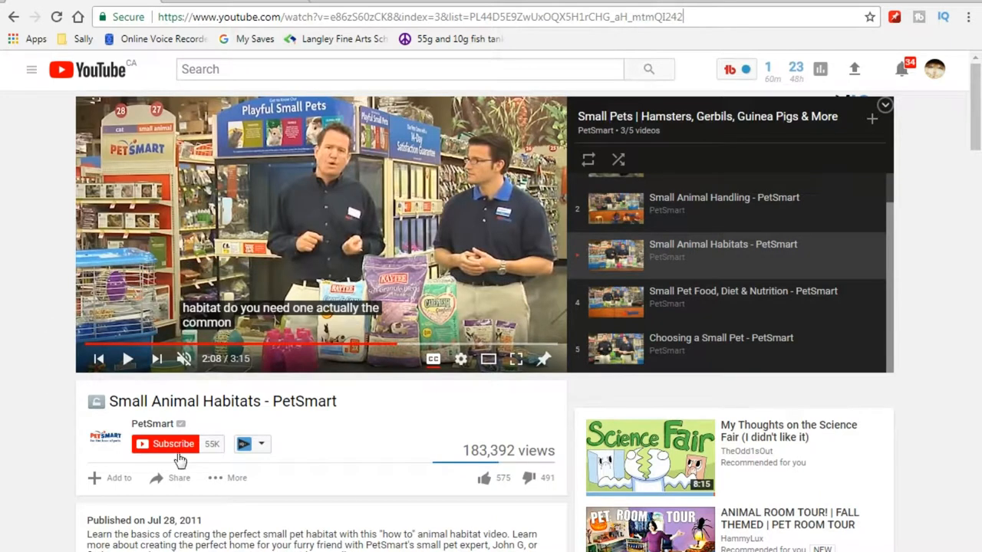
mouse_move(313, 402)
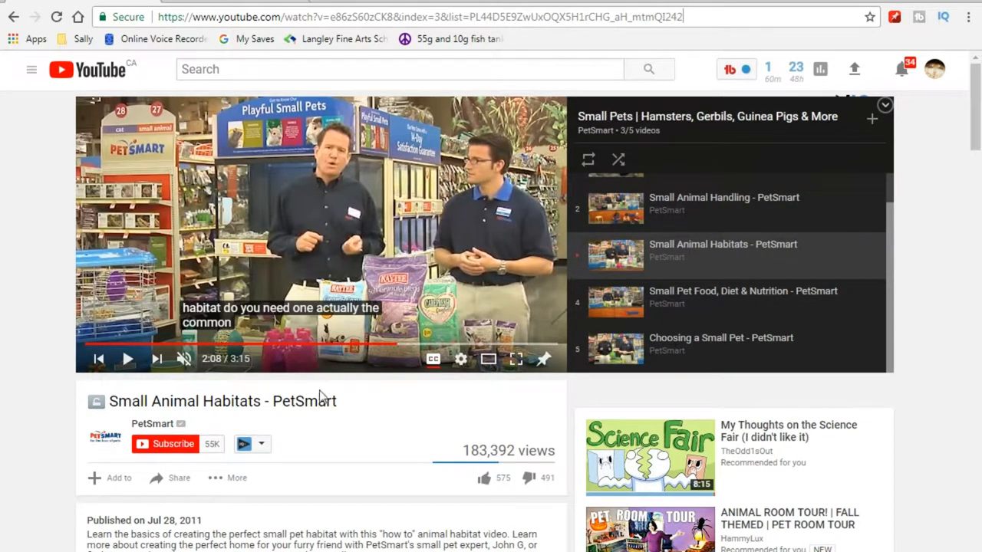
mouse_move(396, 344)
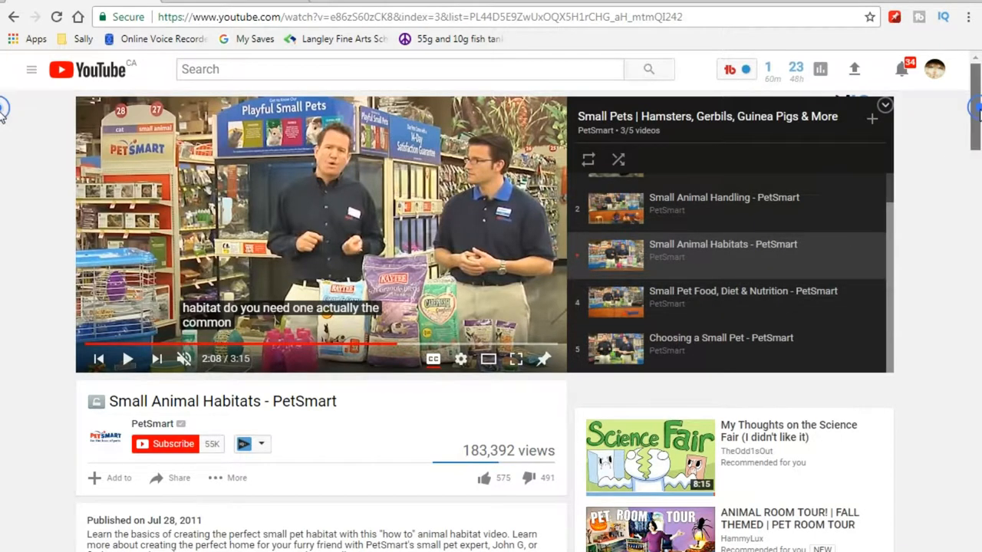
- Move past the Small Animal Habitats description to the top comments and highlight the first comment's wheel warning
scroll(down, 3)
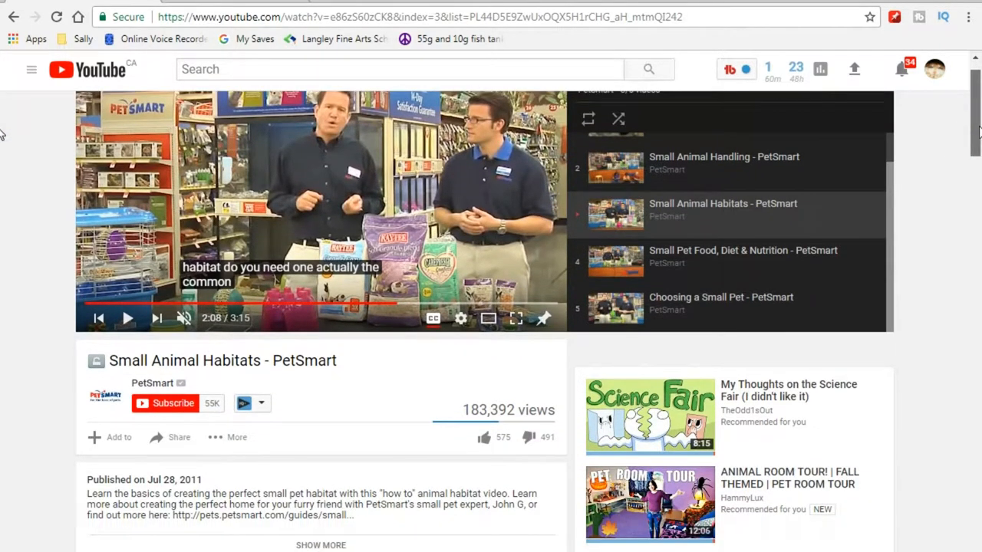
scroll(down, 3)
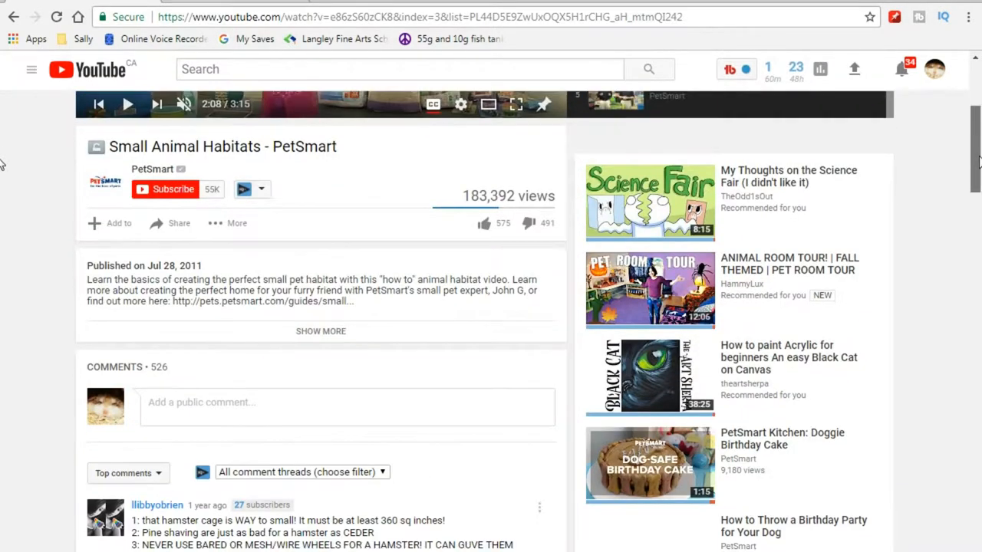
scroll(down, 3)
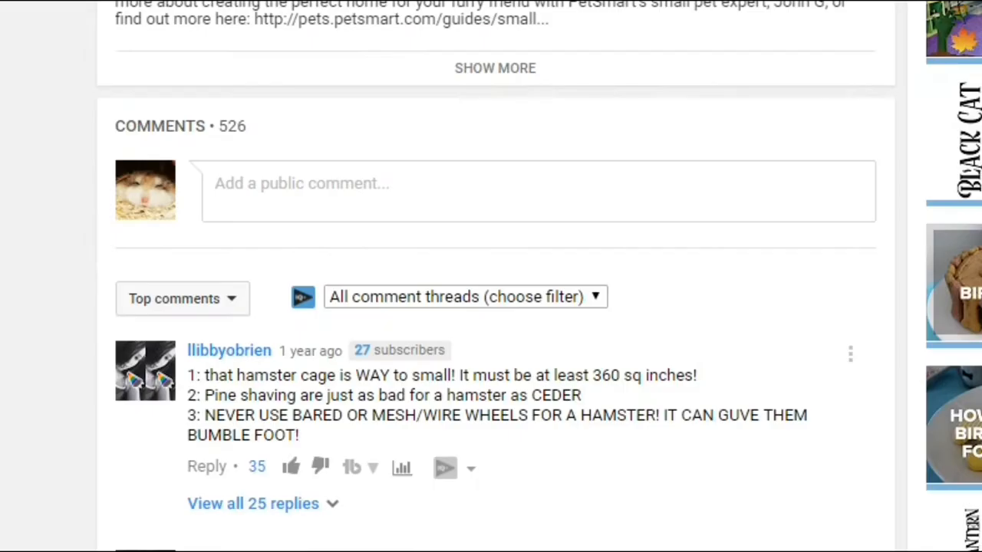
scroll(down, 3)
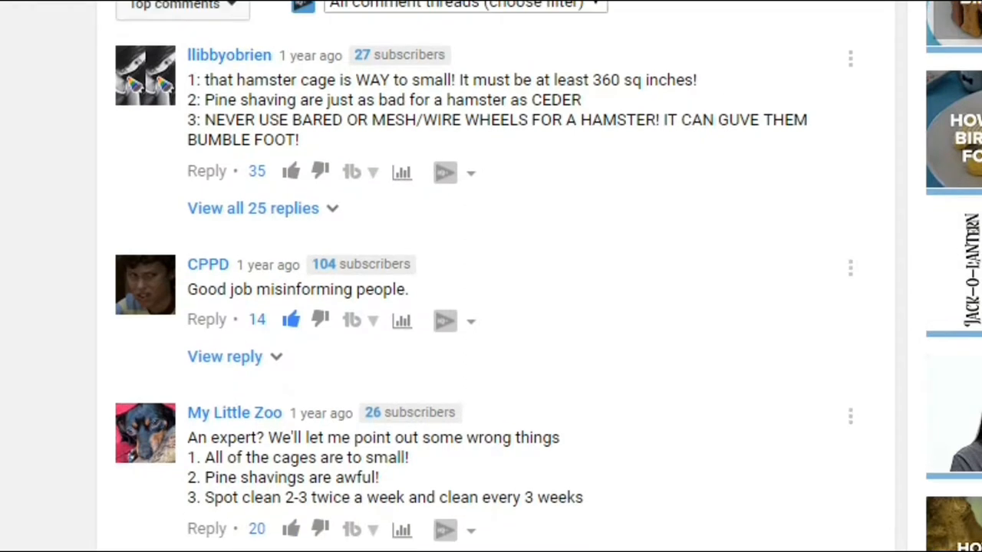
mouse_move(264, 172)
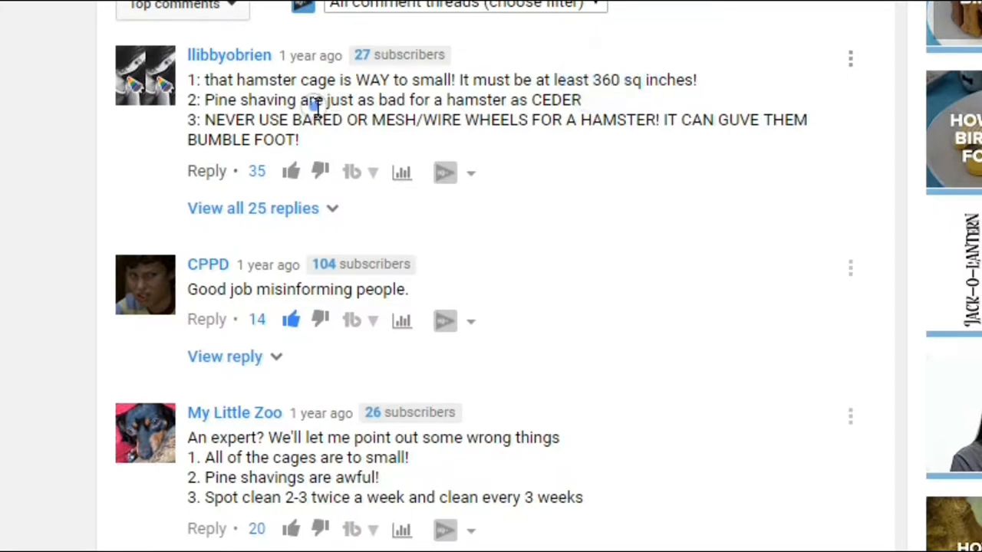
mouse_move(322, 80)
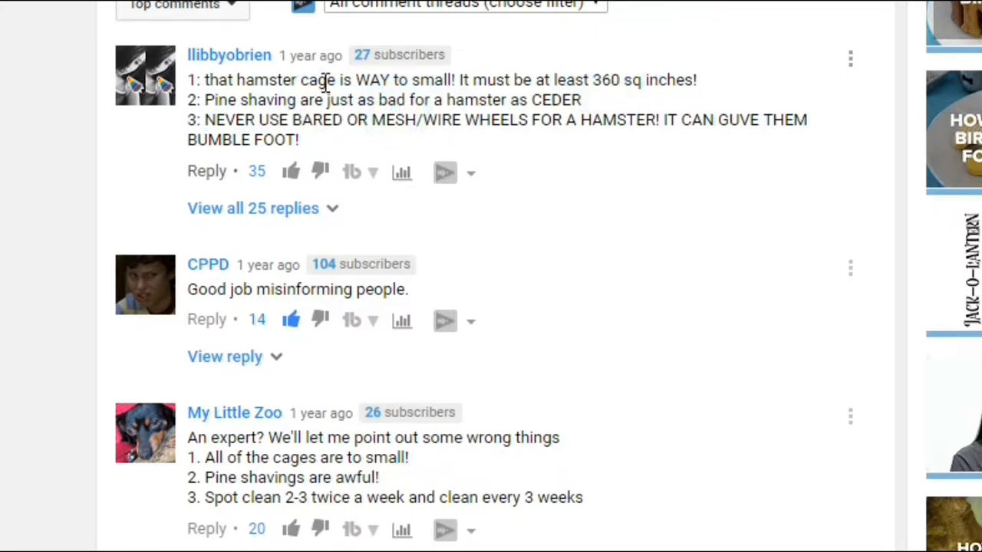
double_click(227, 119)
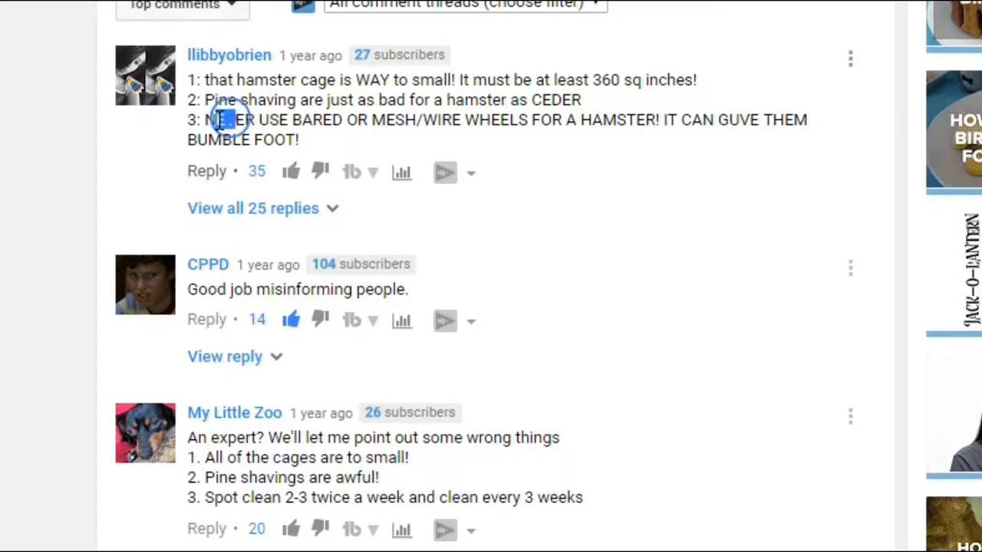
drag(218, 120, 325, 120)
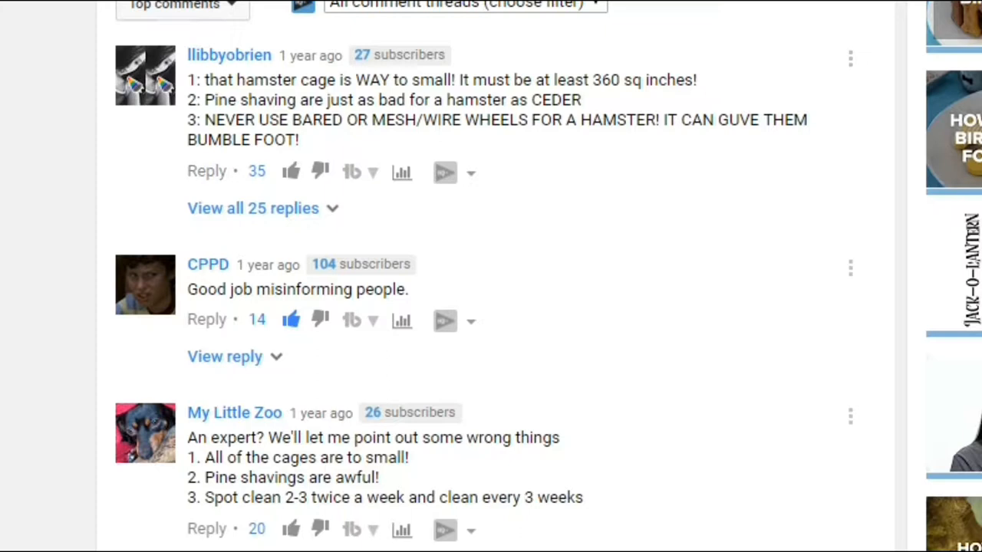
- Read further down the thread of comments criticizing the cage size and bedding advice
scroll(down, 3)
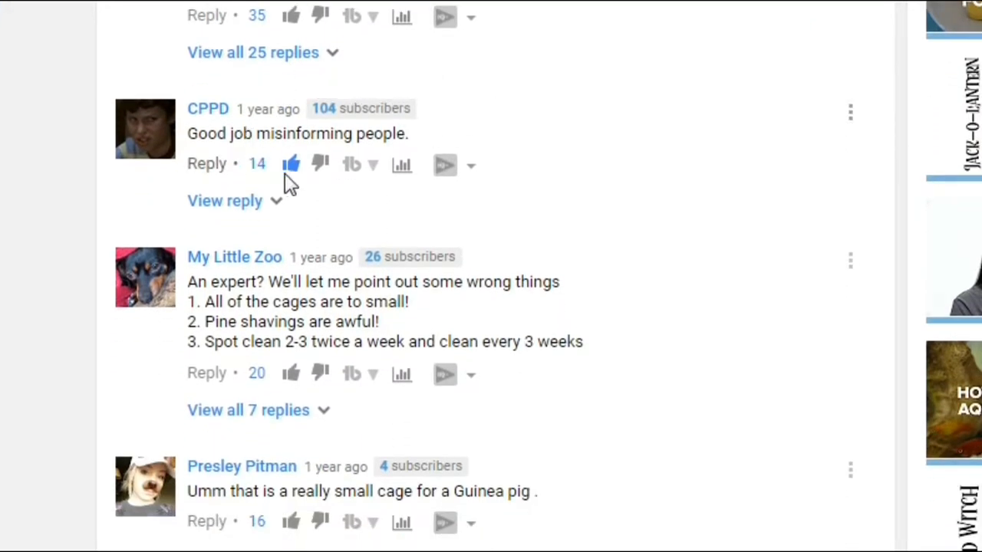
mouse_move(261, 264)
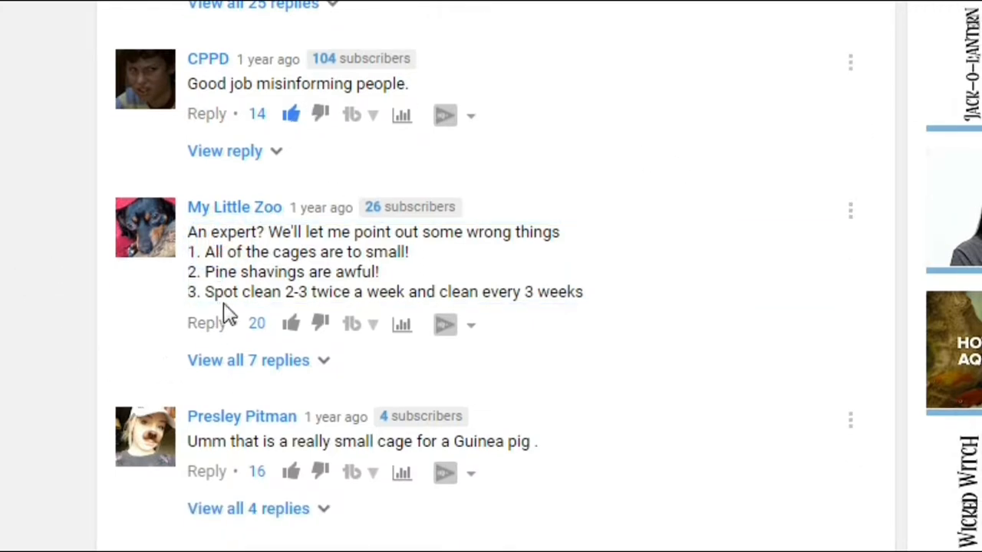
mouse_move(344, 292)
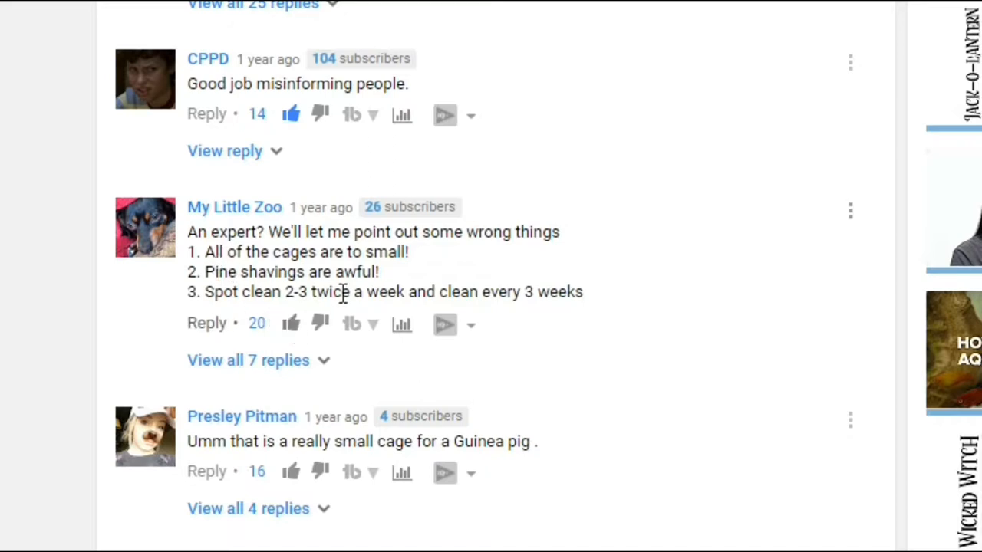
mouse_move(230, 295)
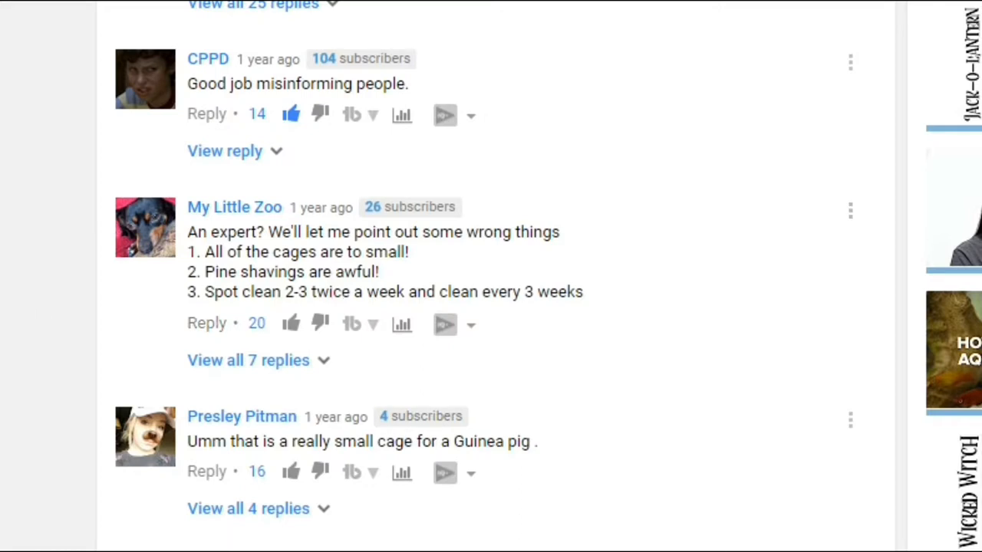
scroll(down, 3)
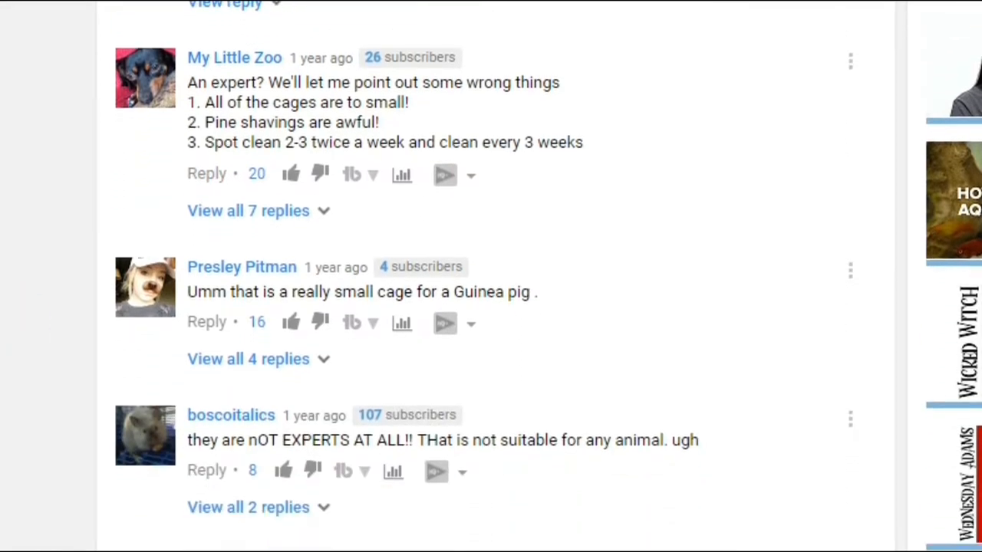
scroll(down, 3)
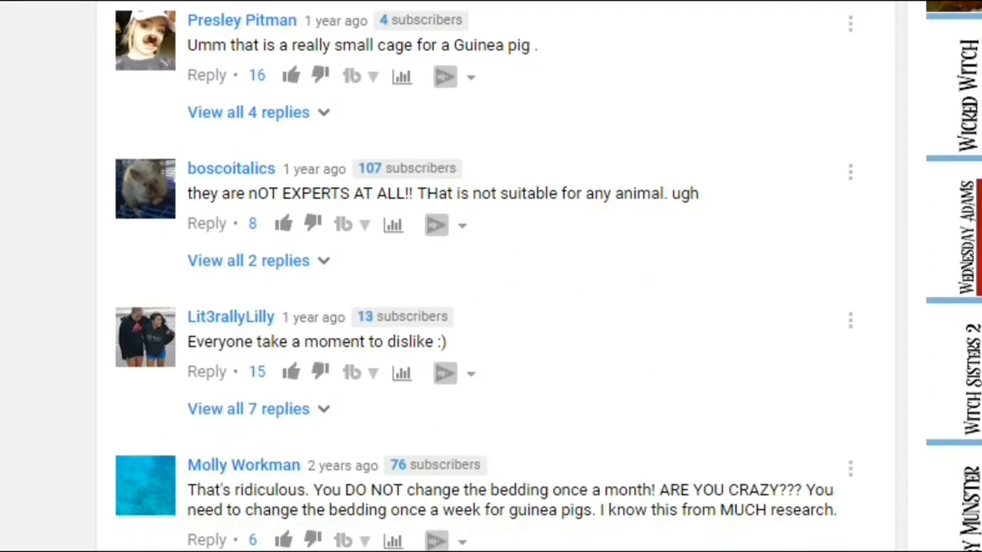
scroll(down, 3)
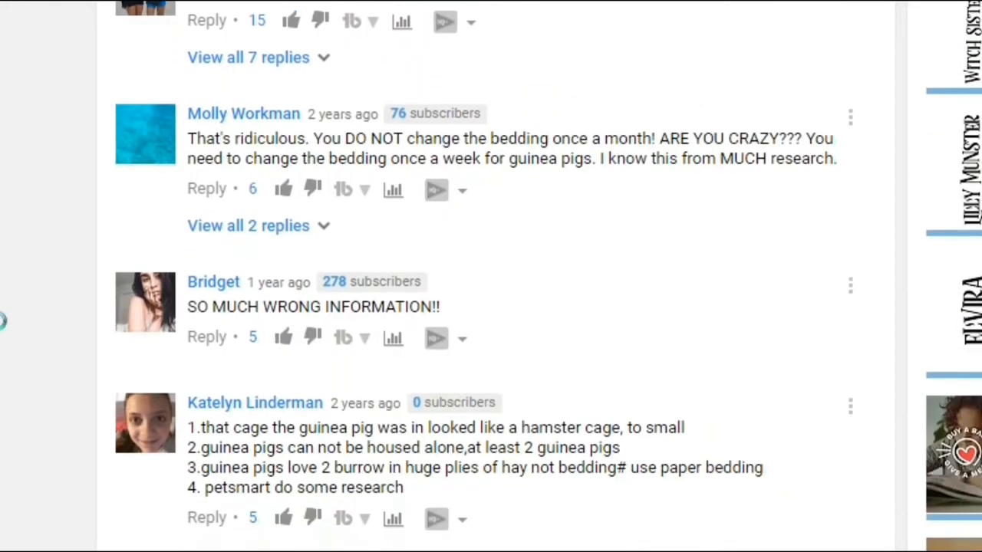
scroll(down, 3)
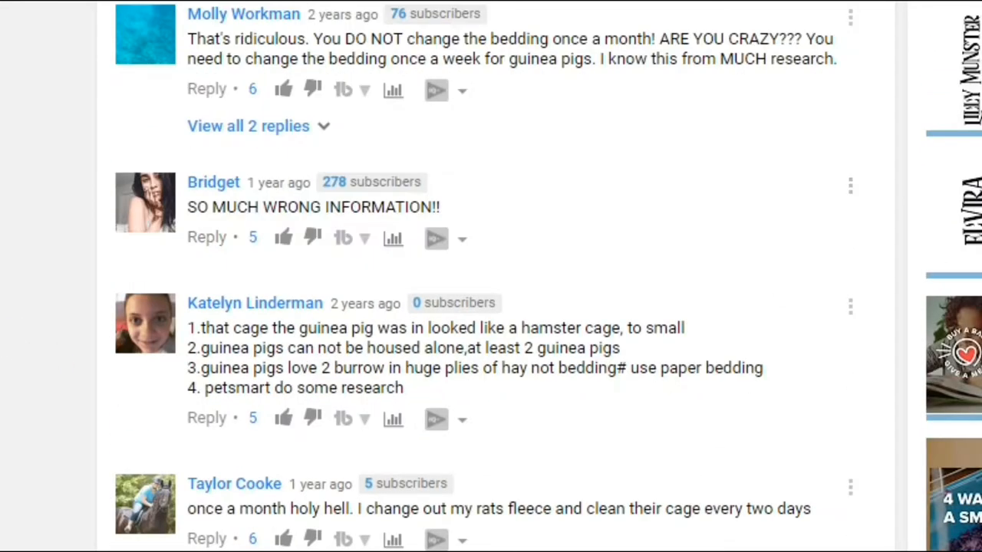
scroll(down, 3)
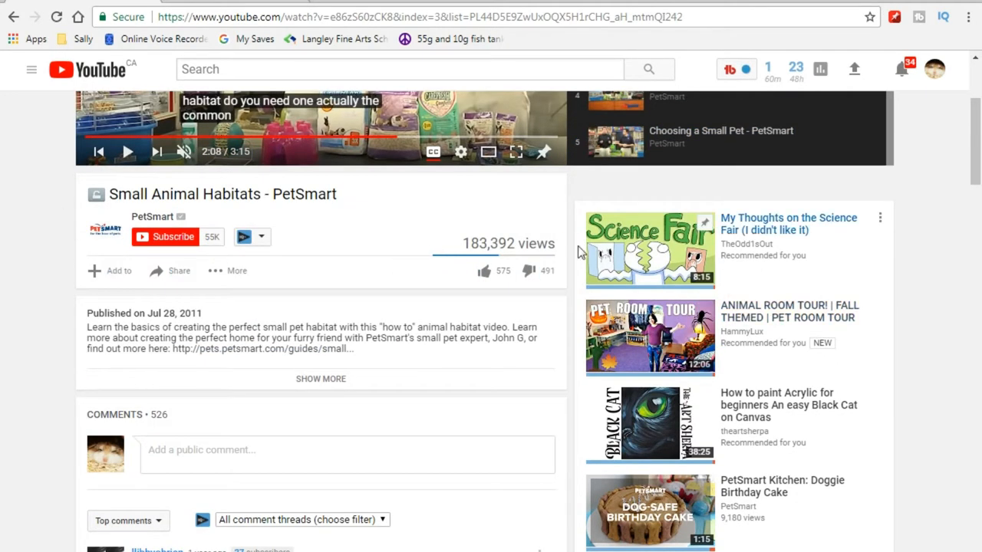
mouse_move(656, 325)
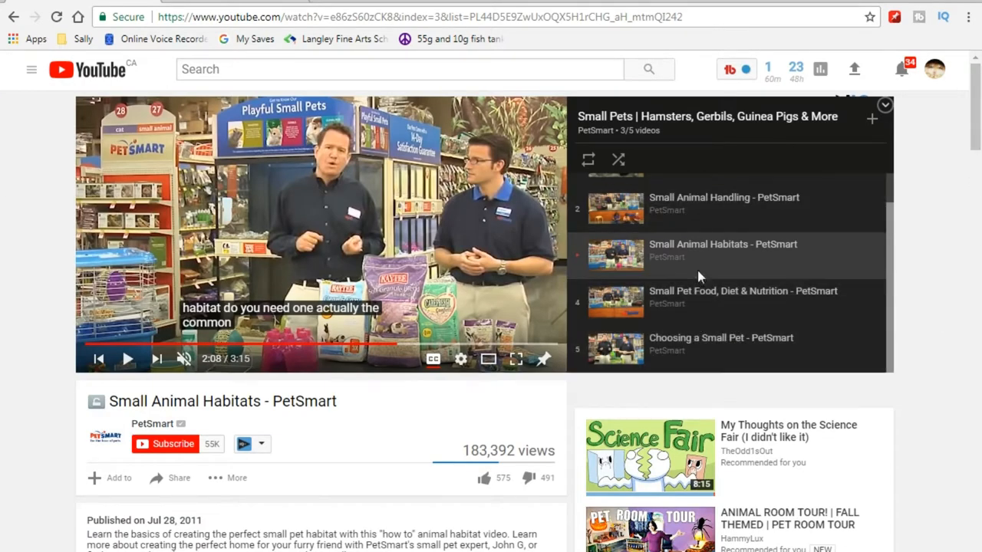
mouse_move(692, 299)
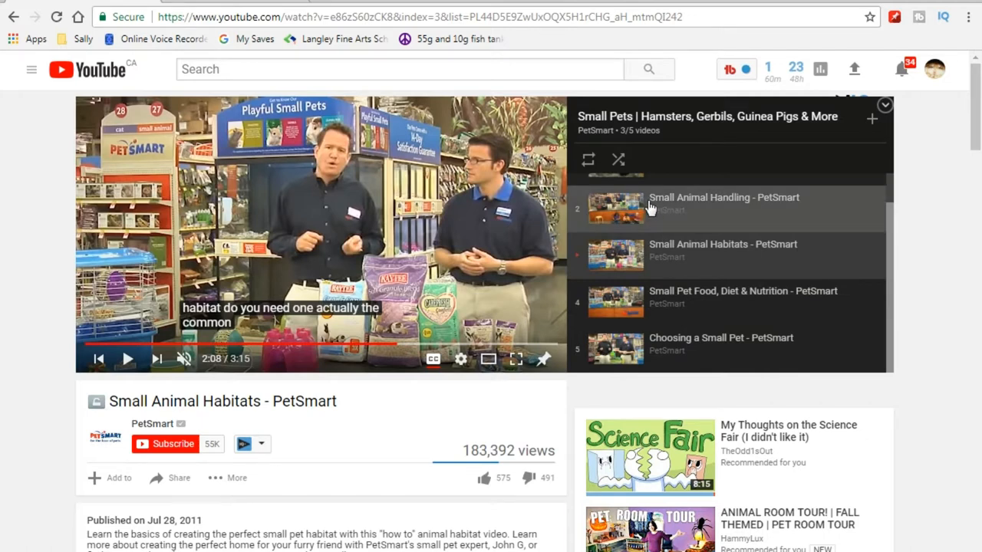
mouse_move(647, 221)
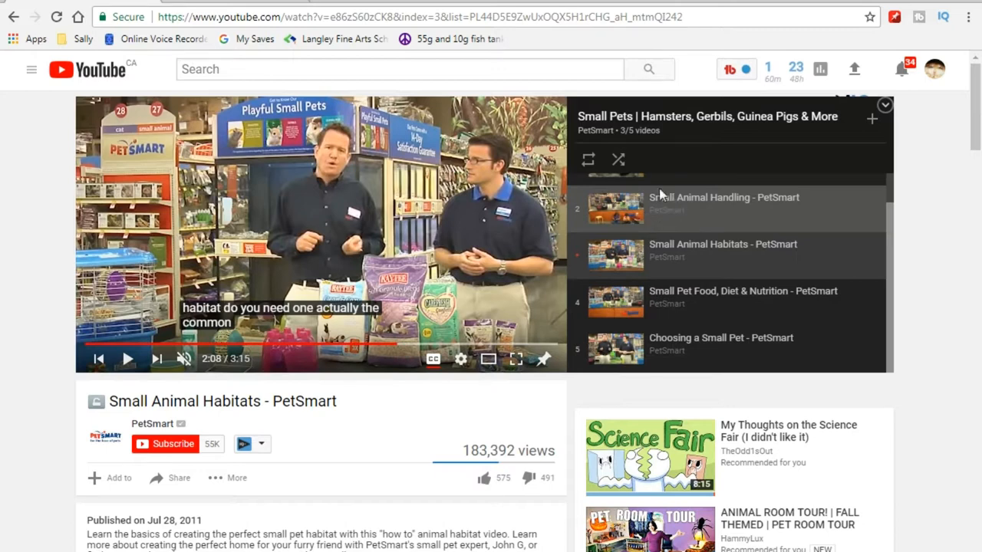
mouse_move(855, 241)
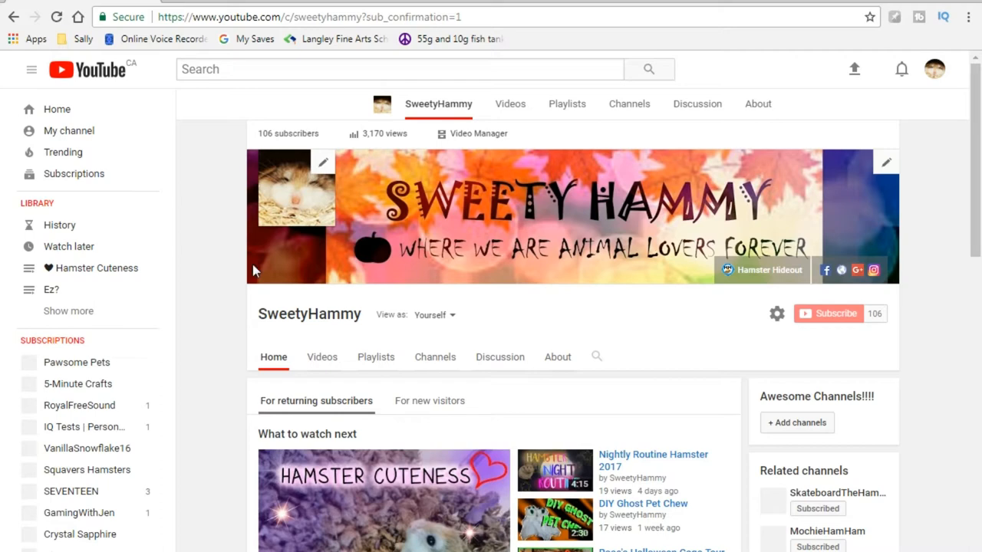
mouse_move(571, 317)
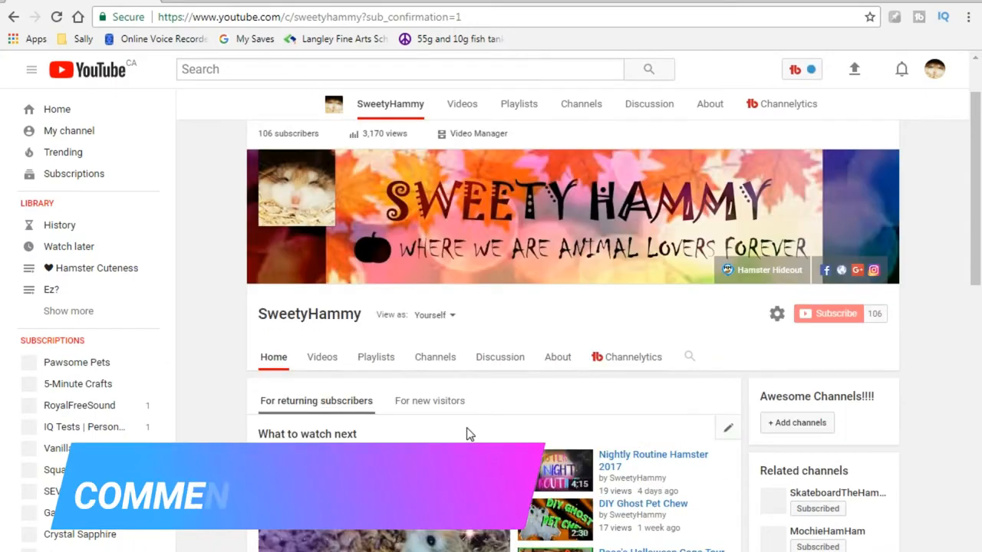
- Switch the SweetyHammy channel page to its Videos list of all uploads
scroll(down, 3)
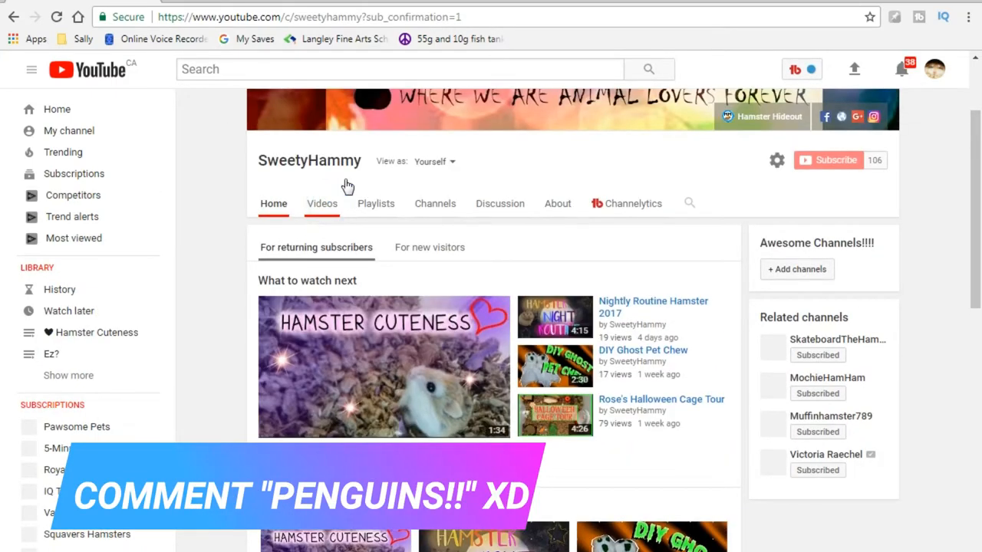
click(322, 202)
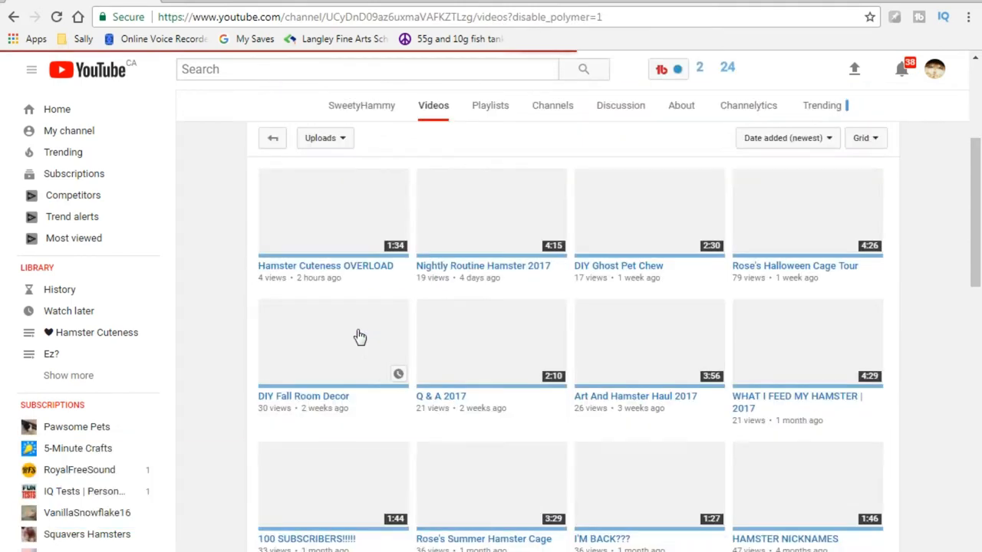